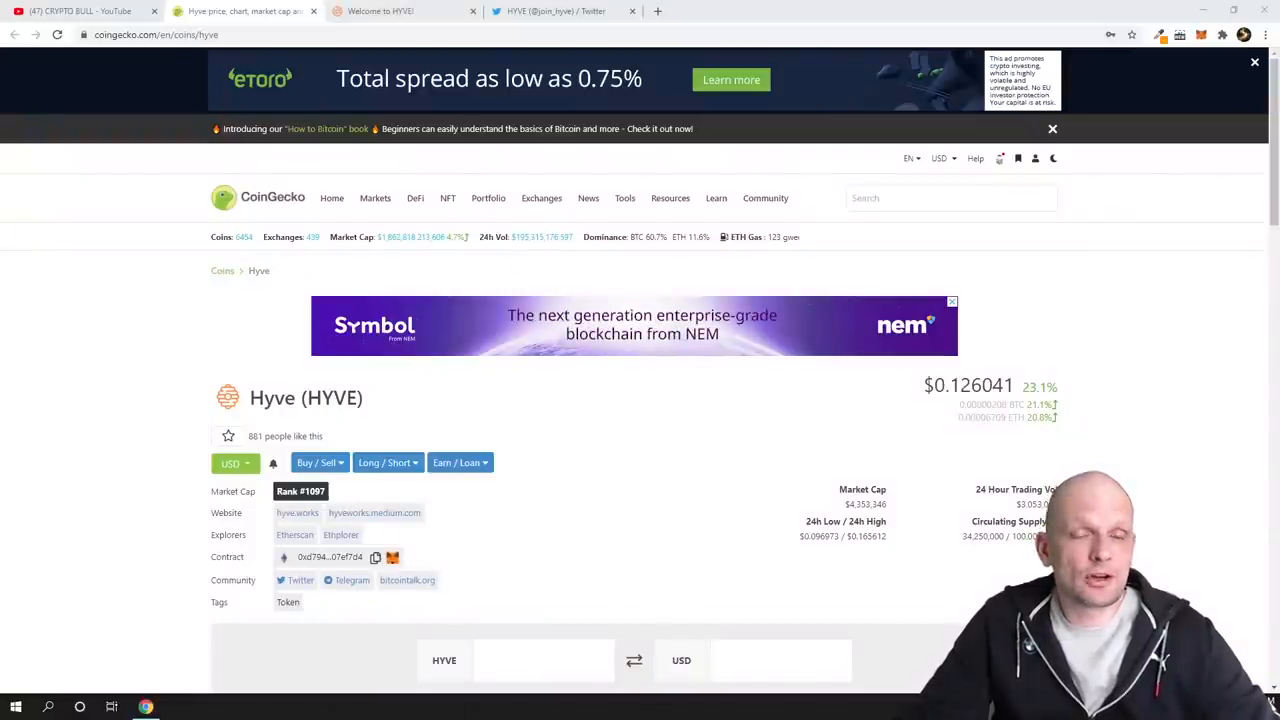
Look over the Hyve coin page on CoinGecko, then return to the CRYPTO BULL YouTube channel.
click(80, 12)
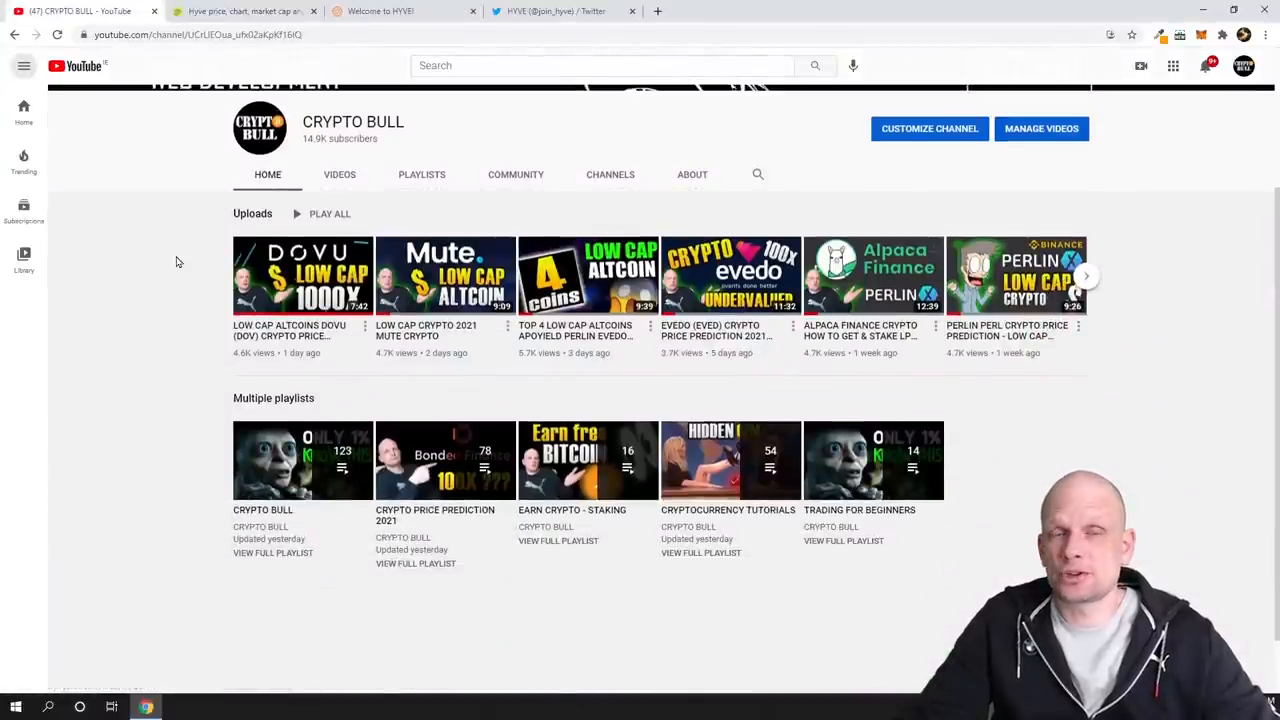
click(244, 12)
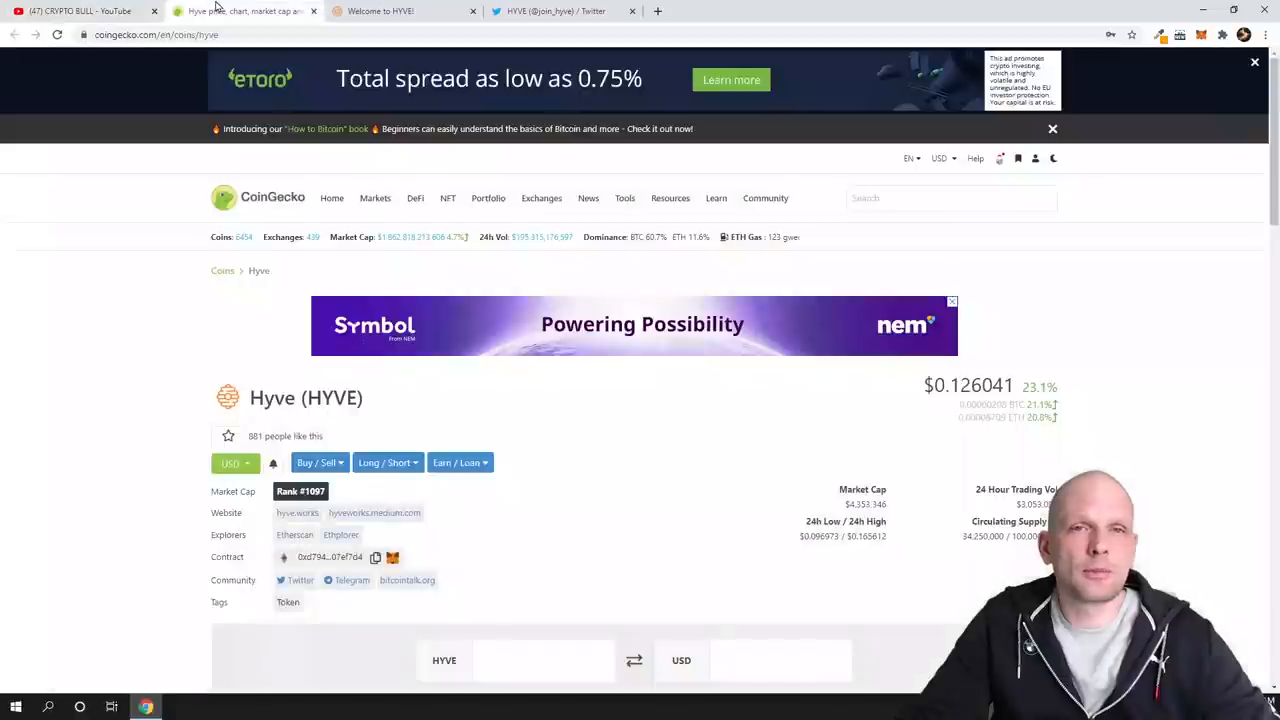
scroll(down, 3)
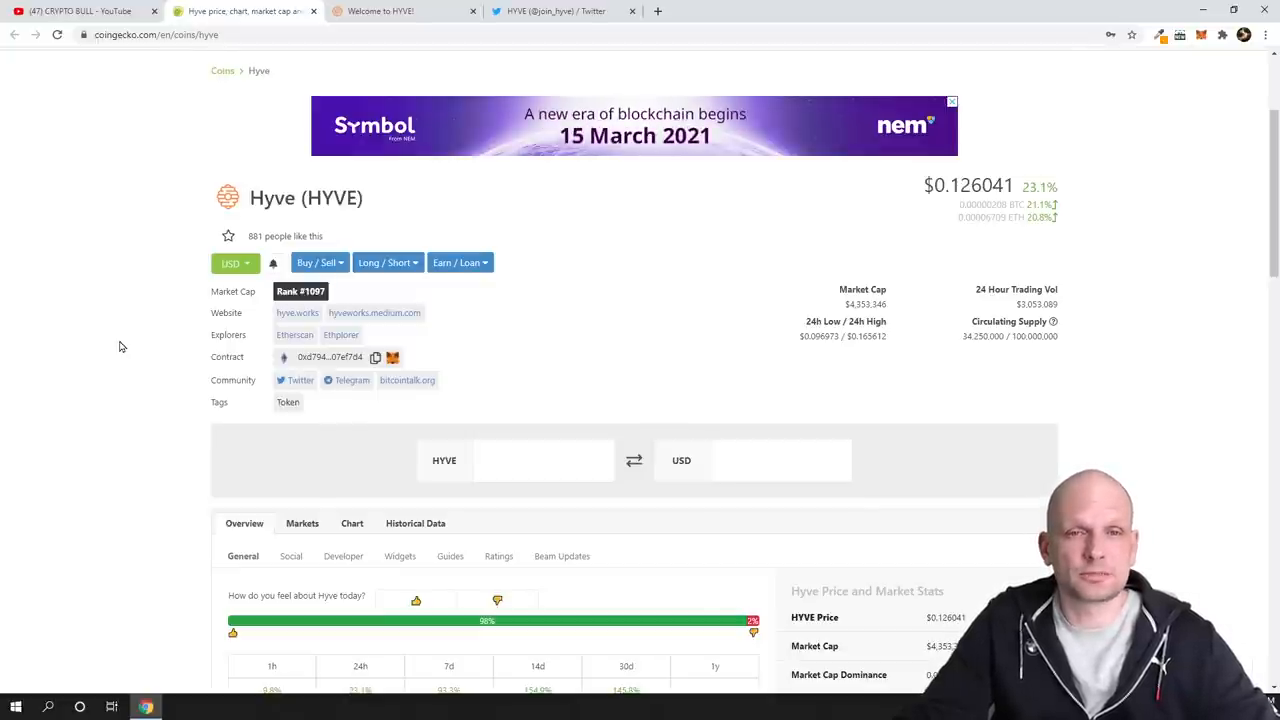
click(76, 12)
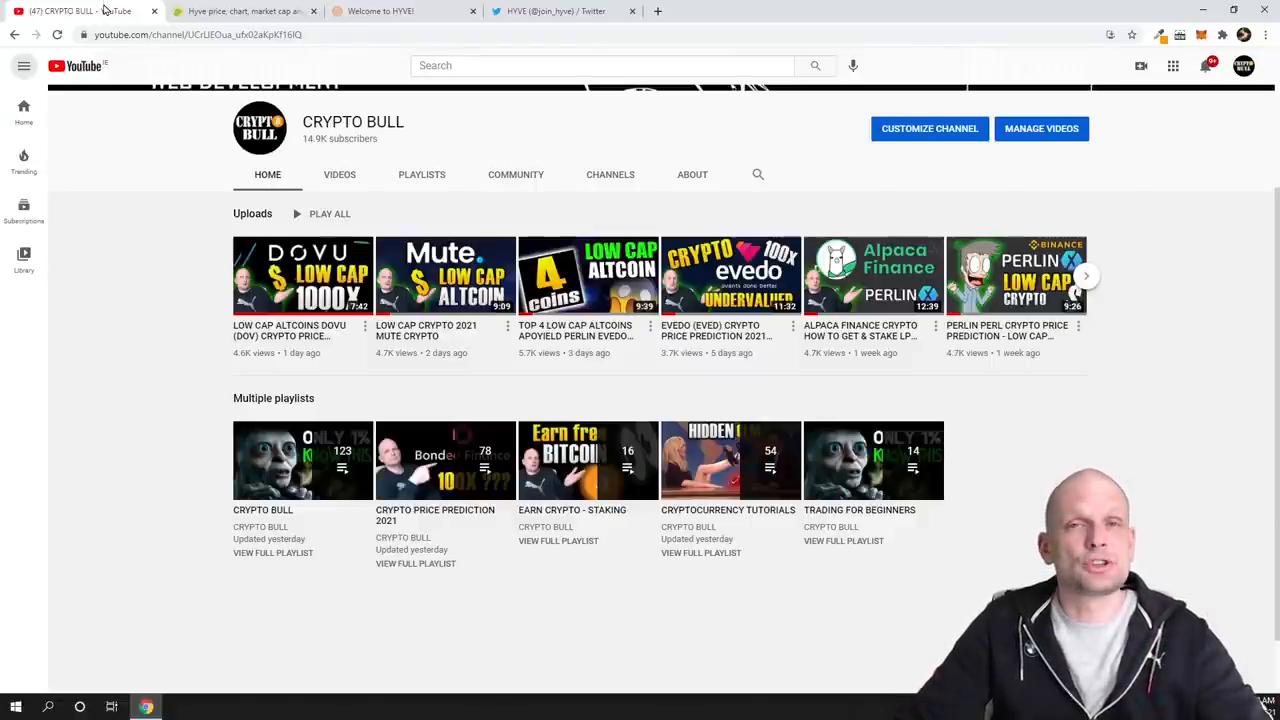
mouse_move(240, 12)
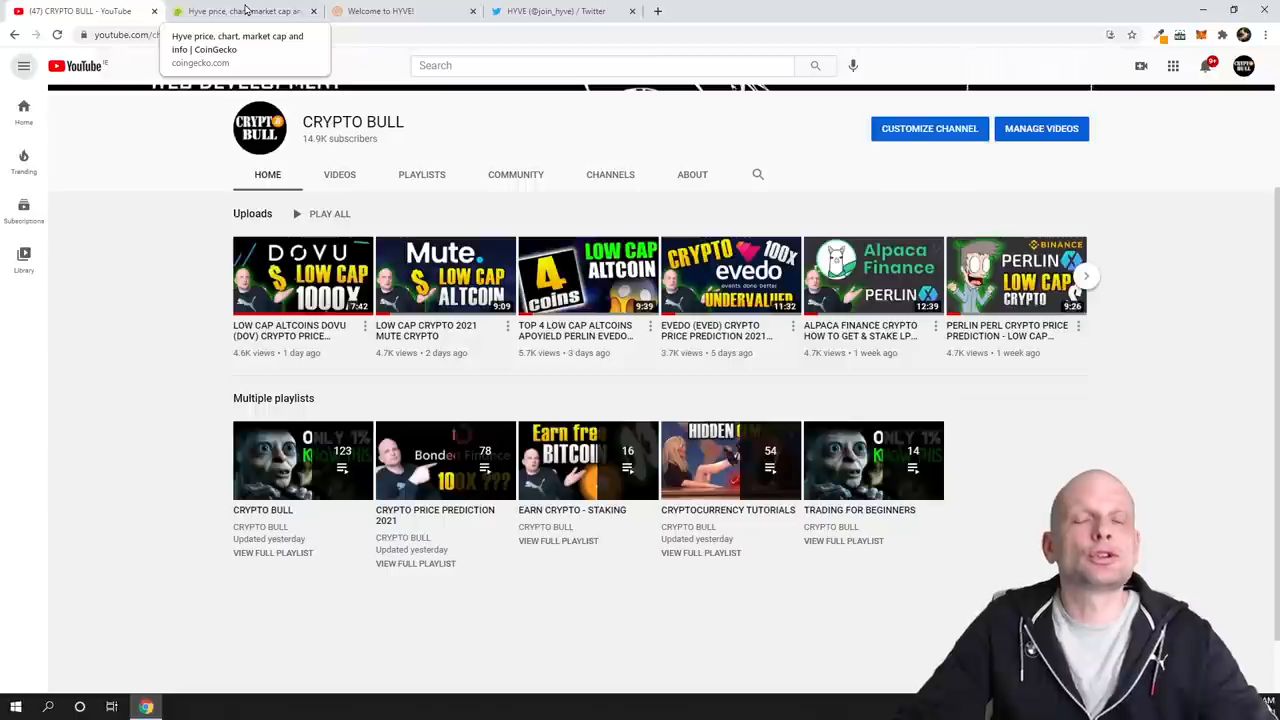
Review the Hyve (HYVE) price, market cap, rank and supply stats on CoinGecko.
click(240, 12)
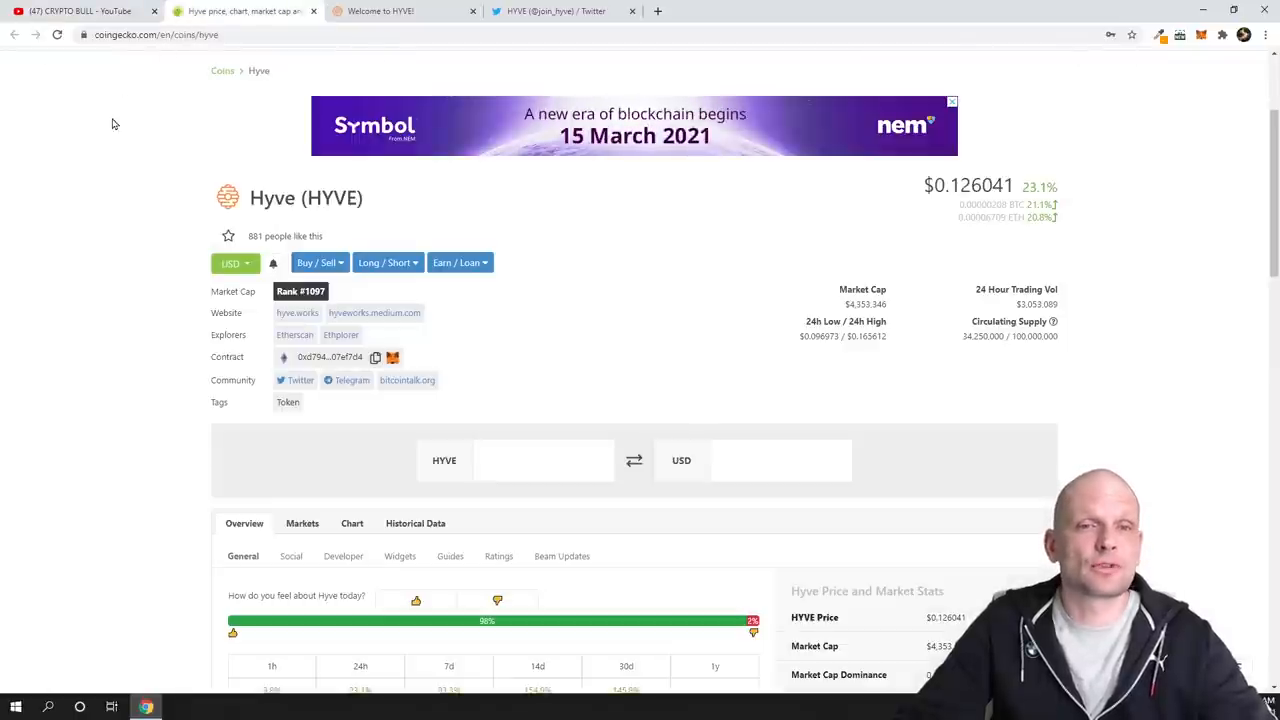
scroll(down, 3)
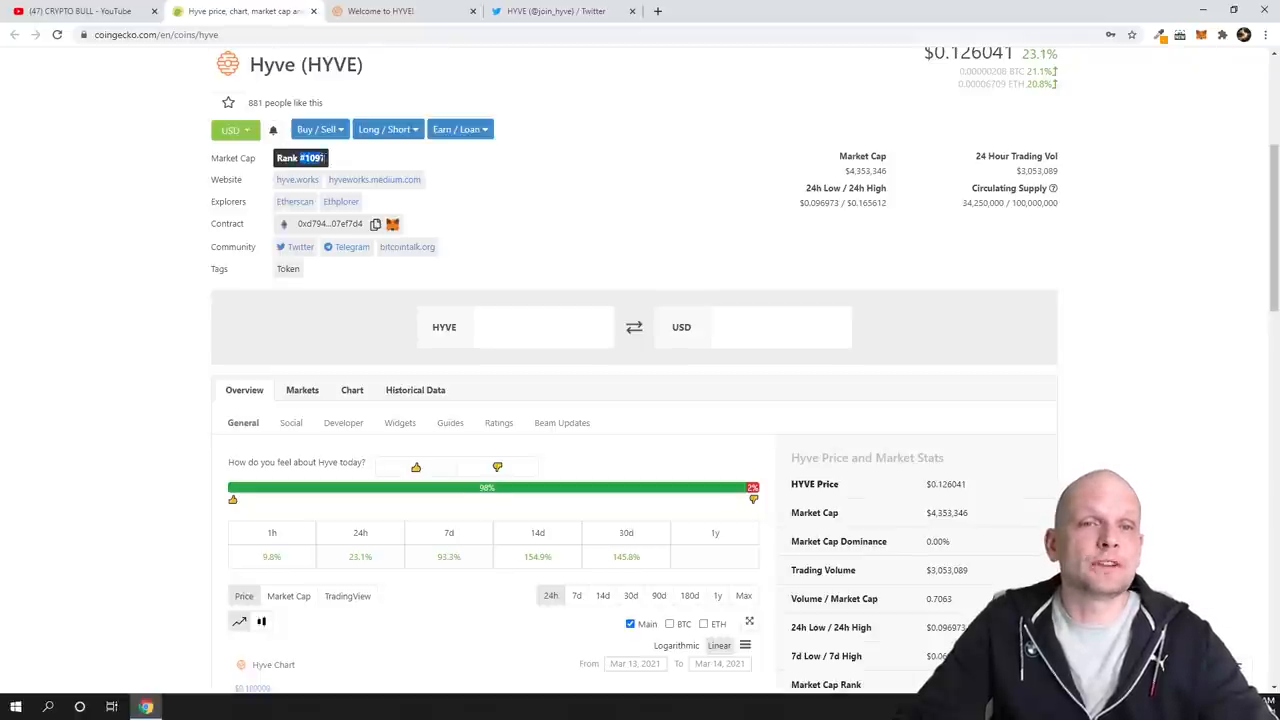
mouse_move(350, 148)
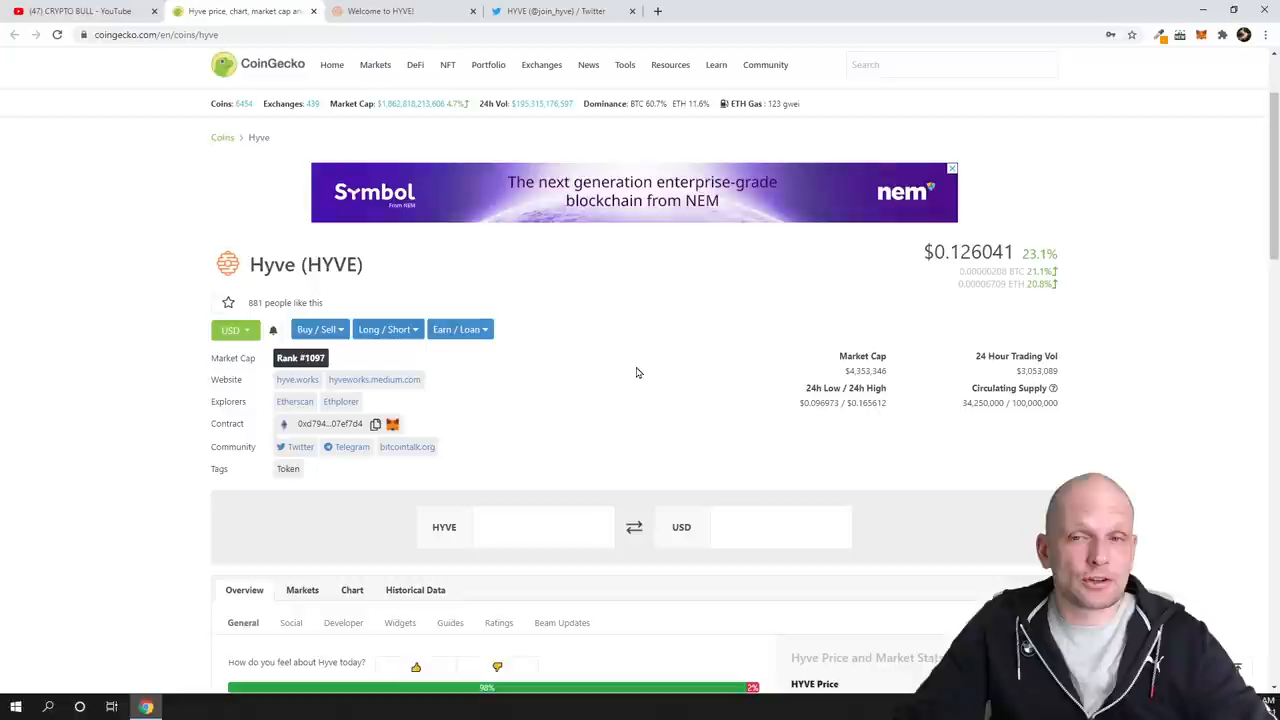
mouse_move(576, 398)
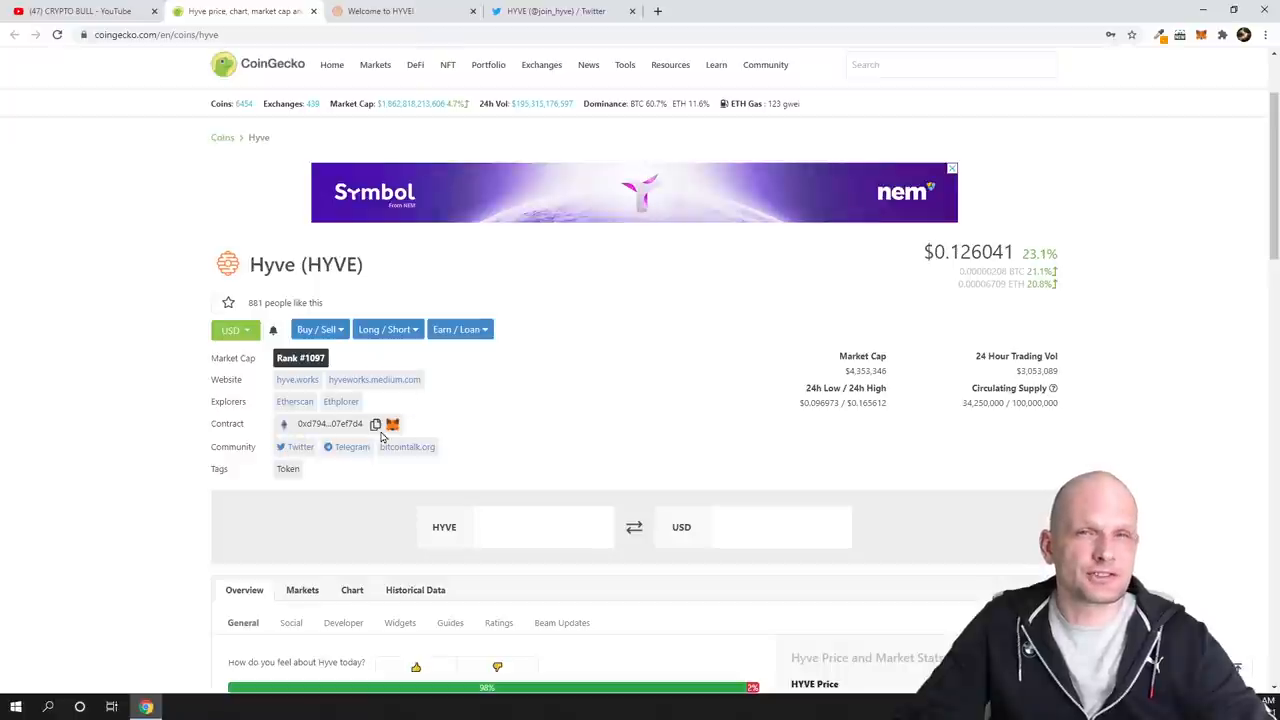
mouse_move(476, 436)
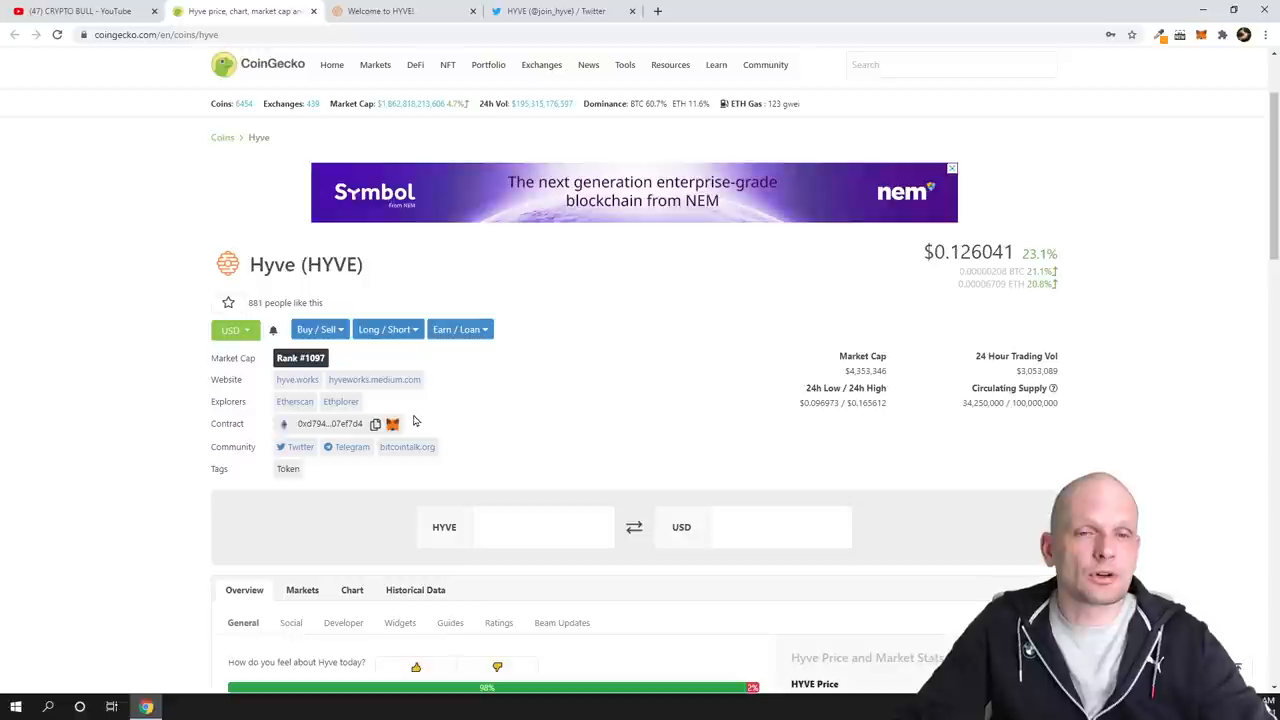
mouse_move(294, 400)
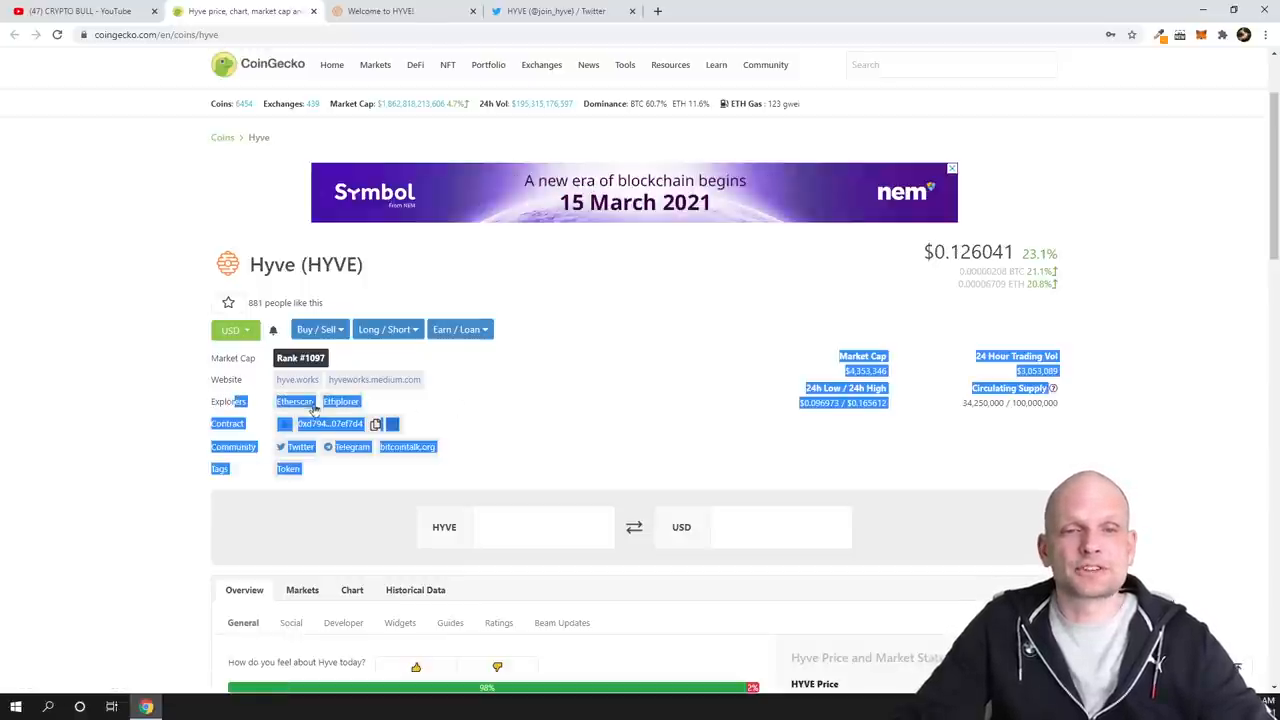
Check HYVE's holder count and scroll to the recent token Transfers list on Etherscan.
click(294, 400)
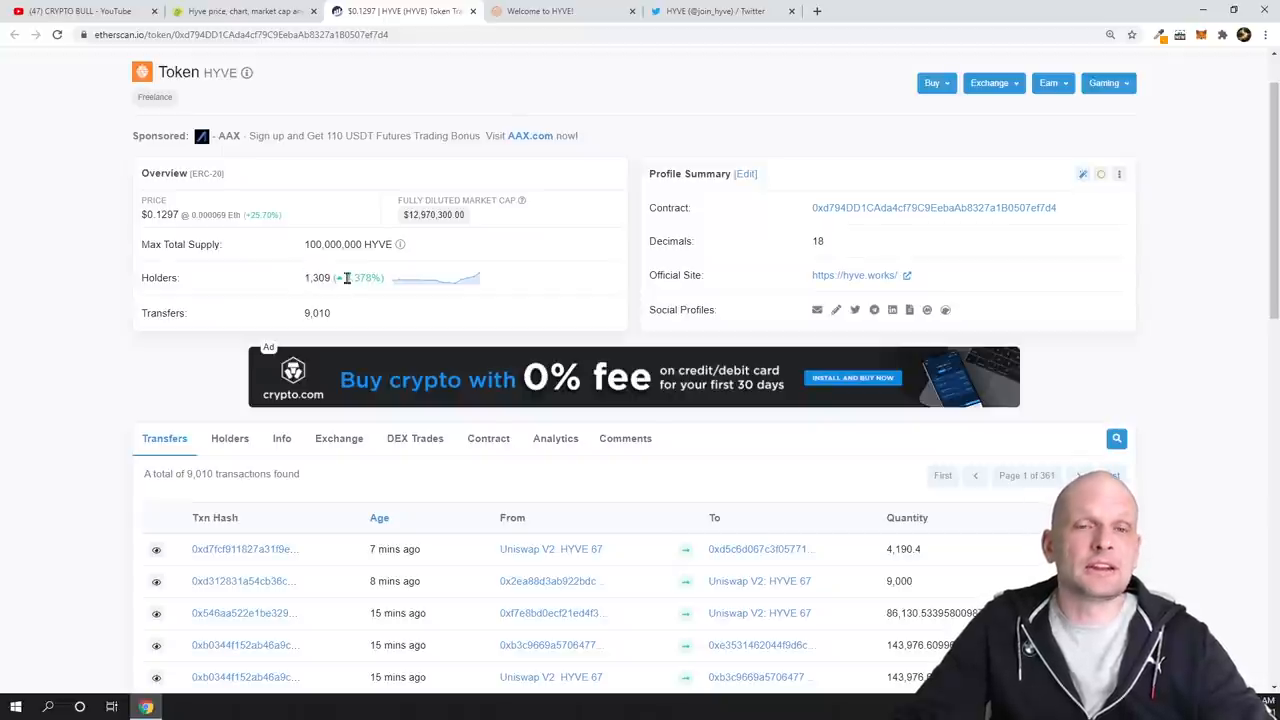
double_click(366, 276)
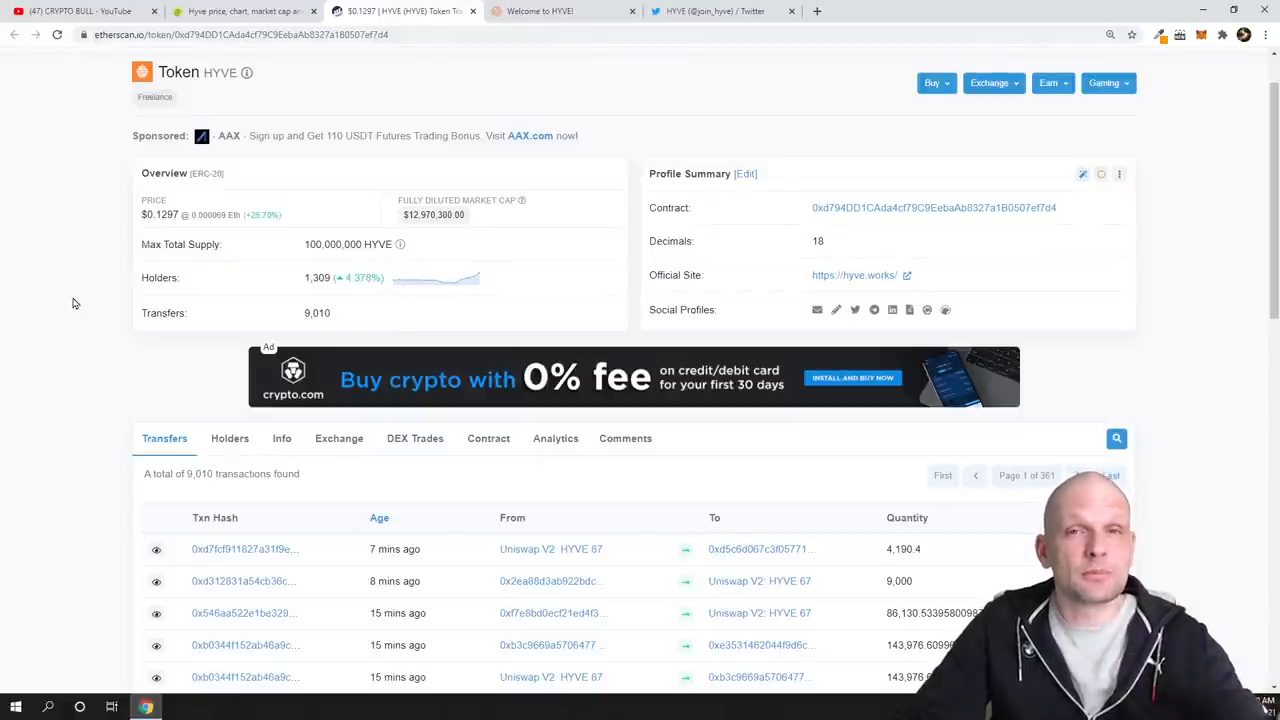
scroll(down, 3)
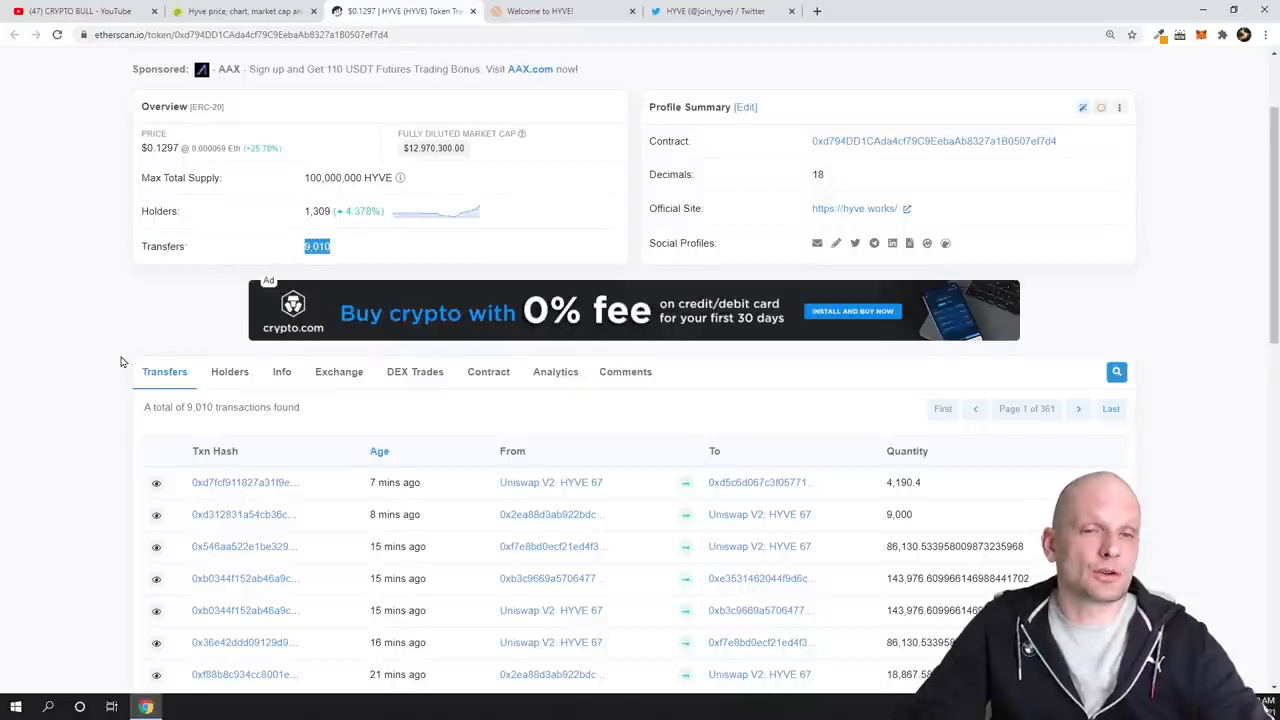
scroll(down, 3)
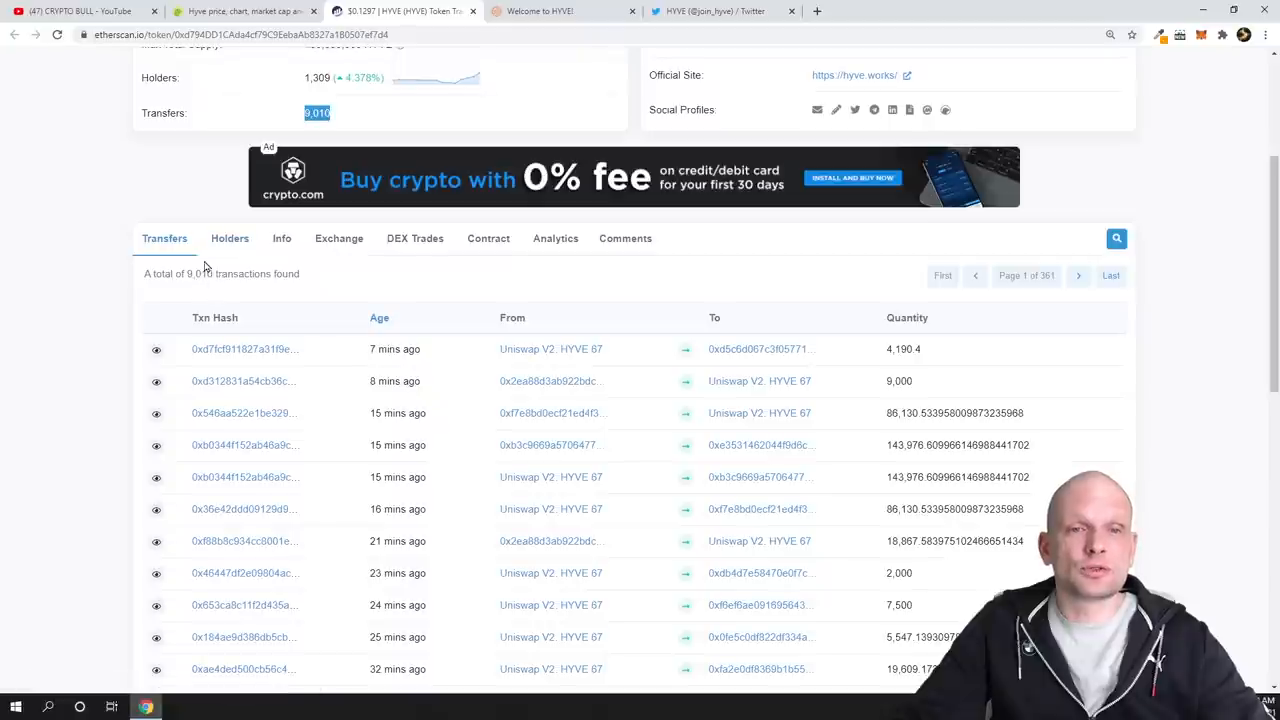
scroll(down, 3)
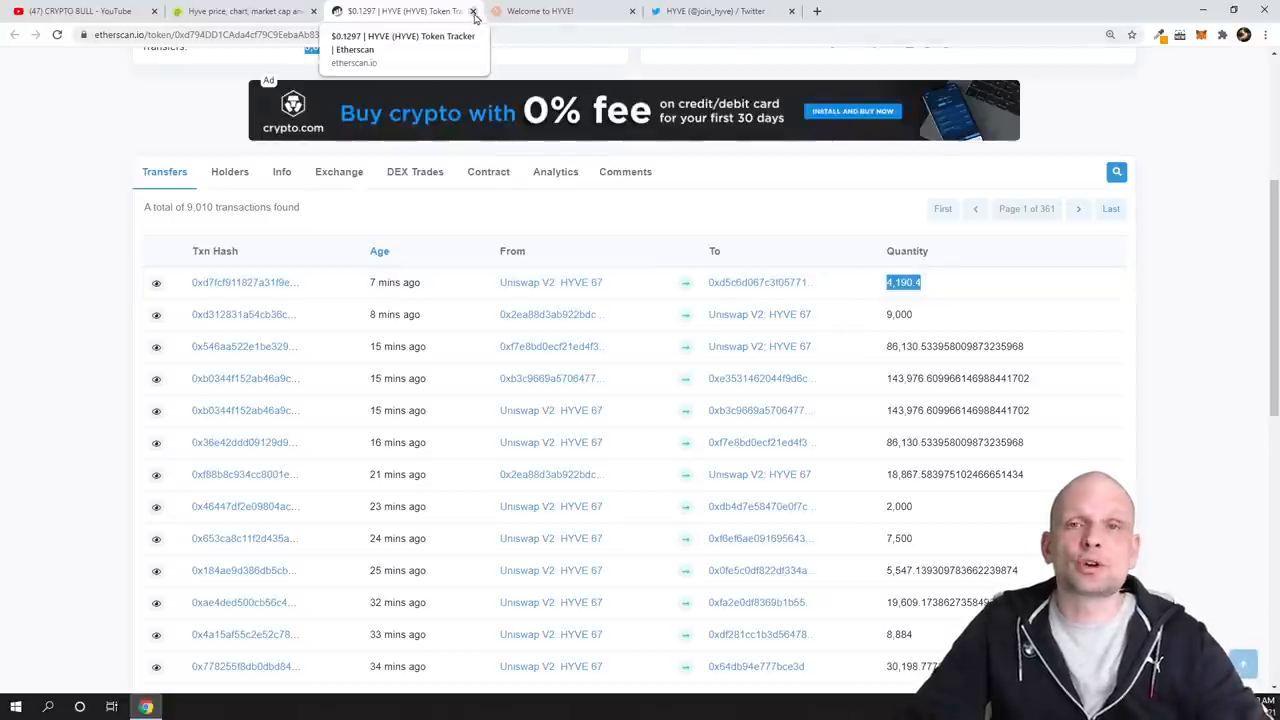
Compare HYVE's circulating supply and roughly $0.126 price back on the CoinGecko page.
click(244, 12)
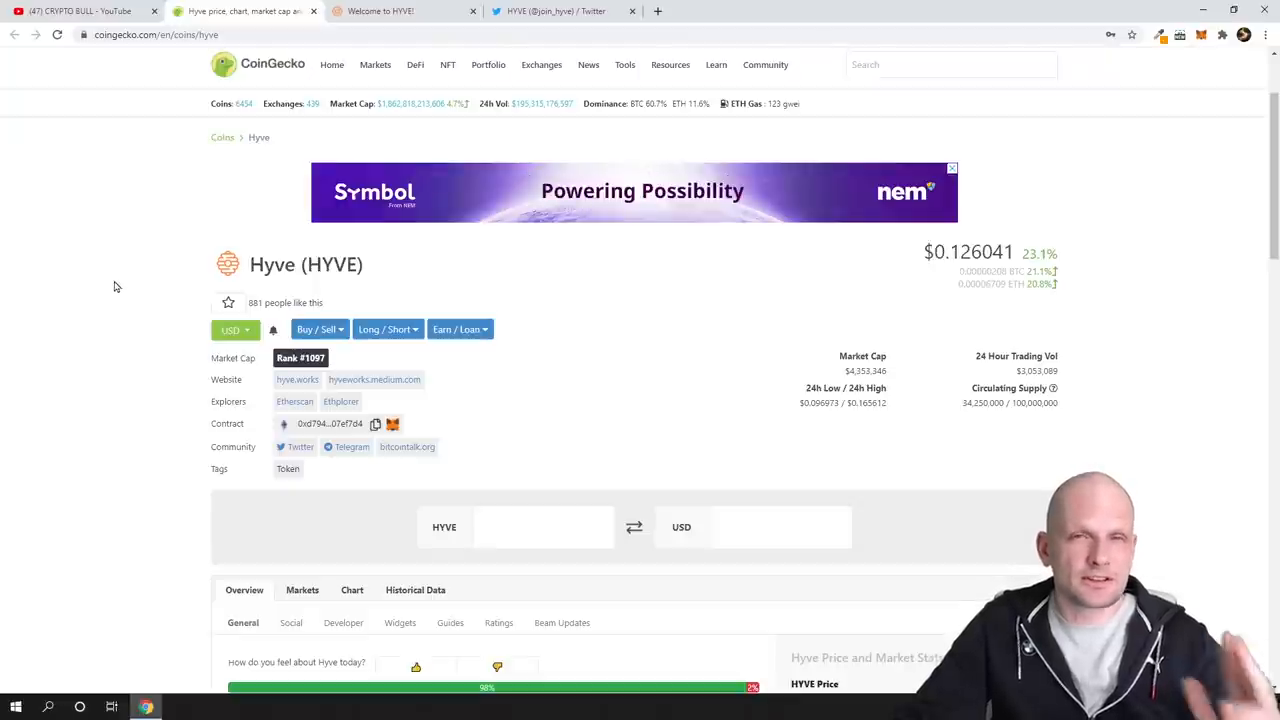
scroll(down, 3)
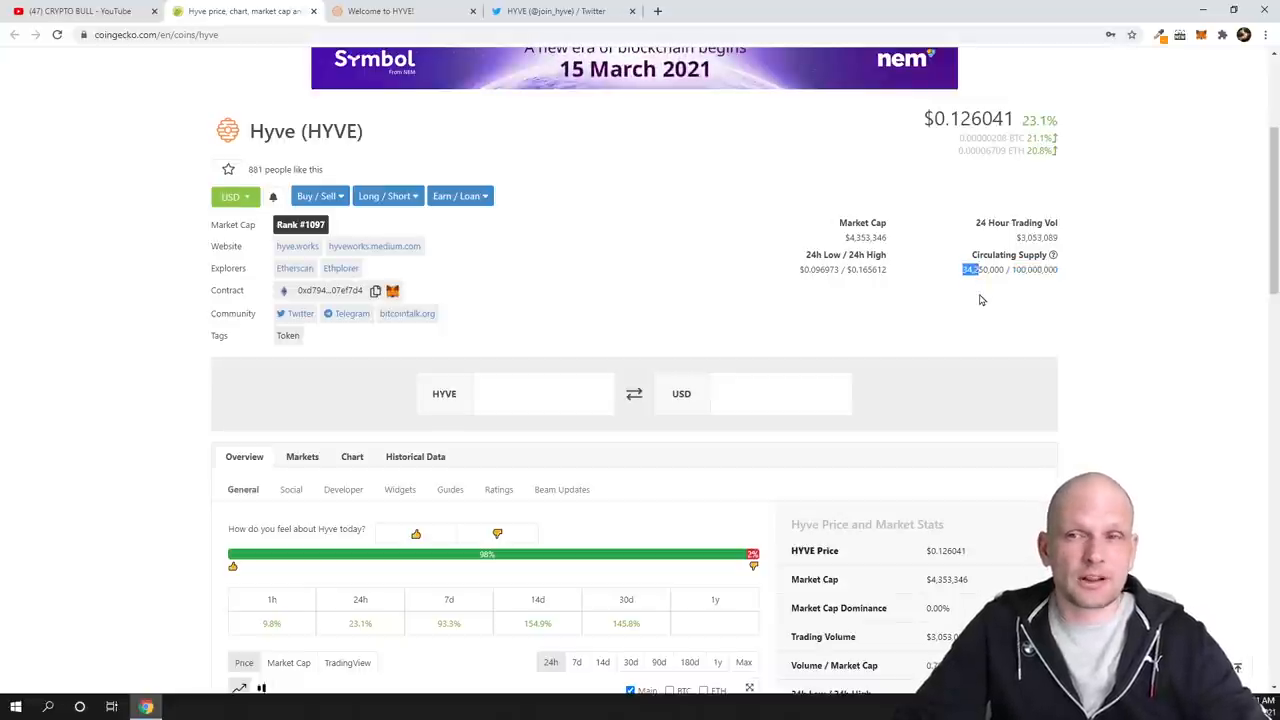
mouse_move(1032, 272)
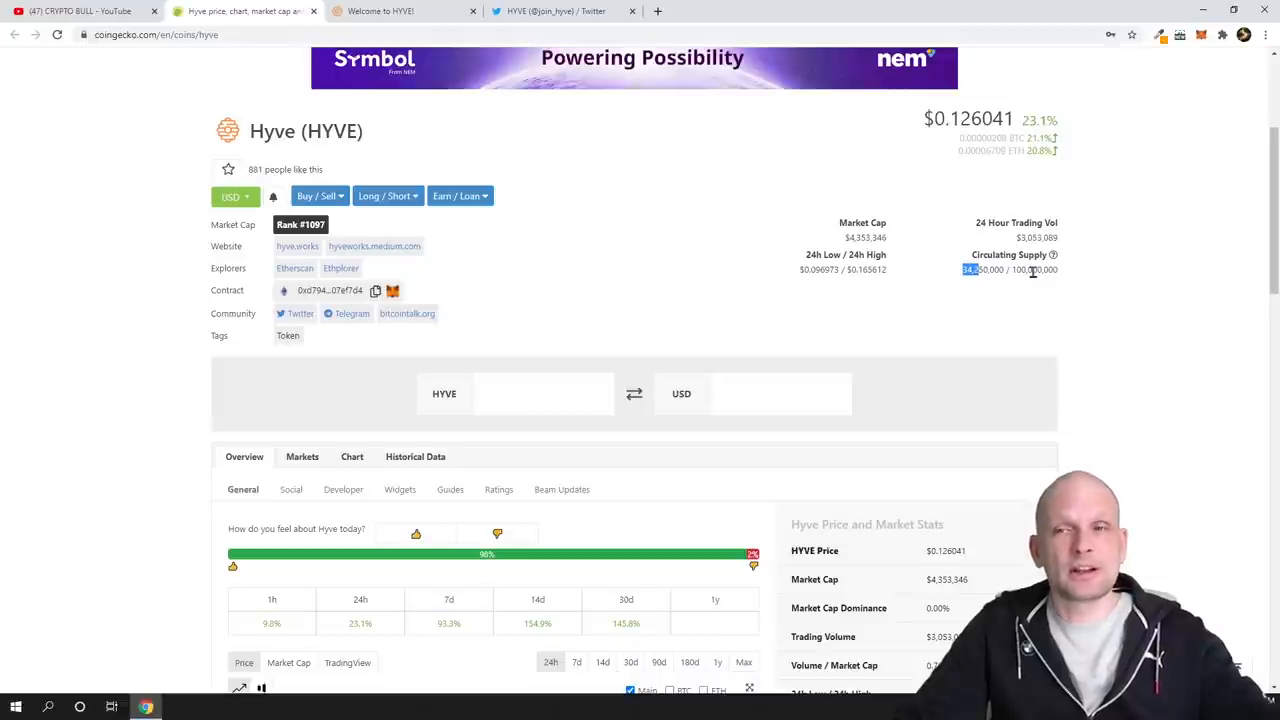
scroll(up, 3)
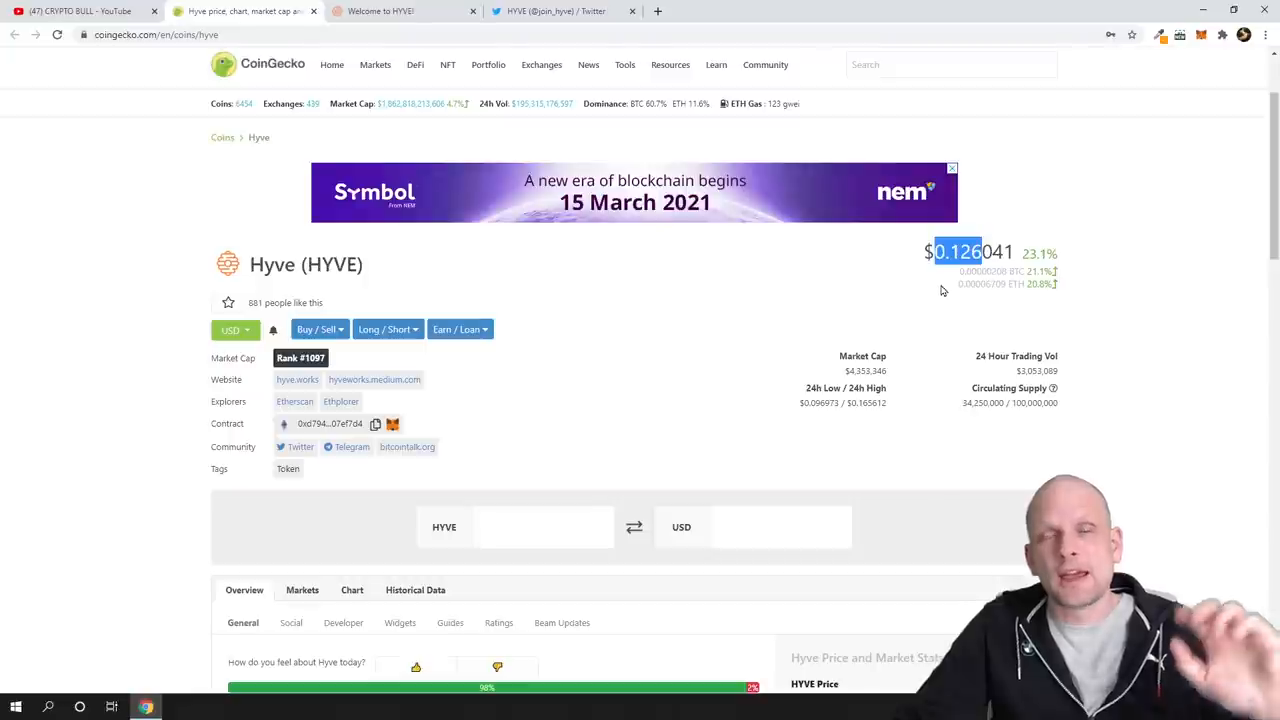
mouse_move(944, 284)
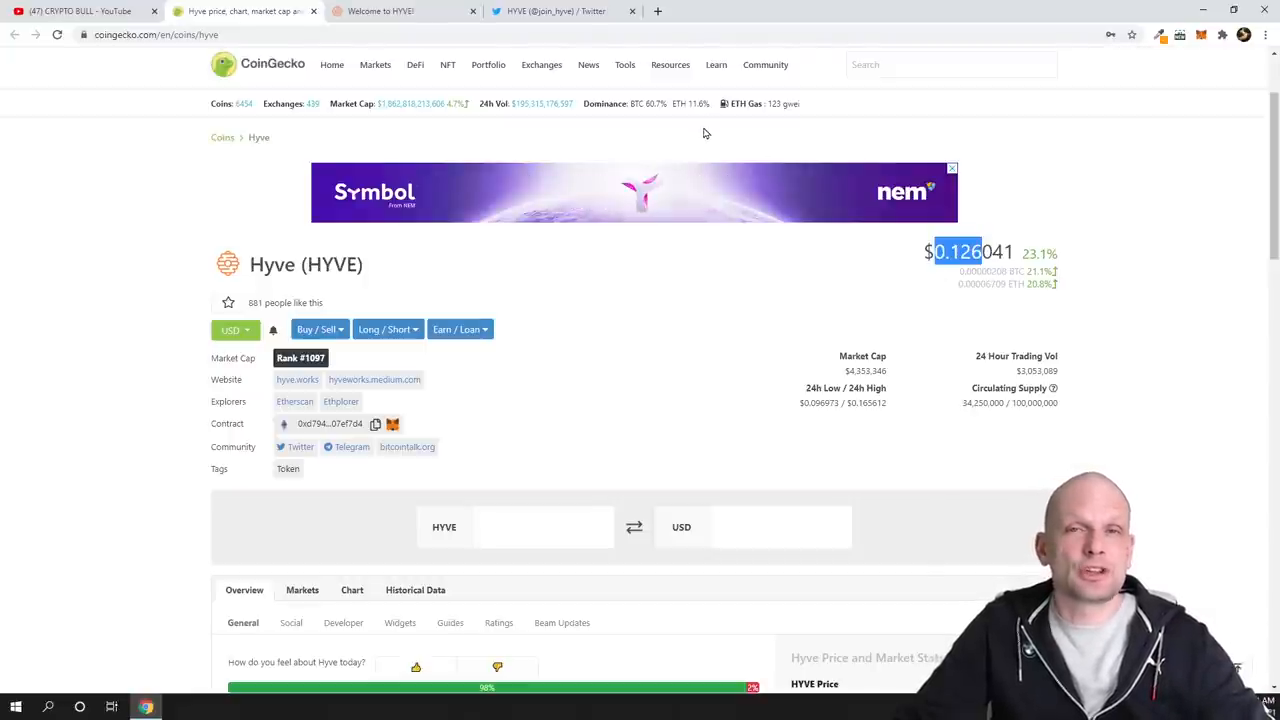
mouse_move(380, 12)
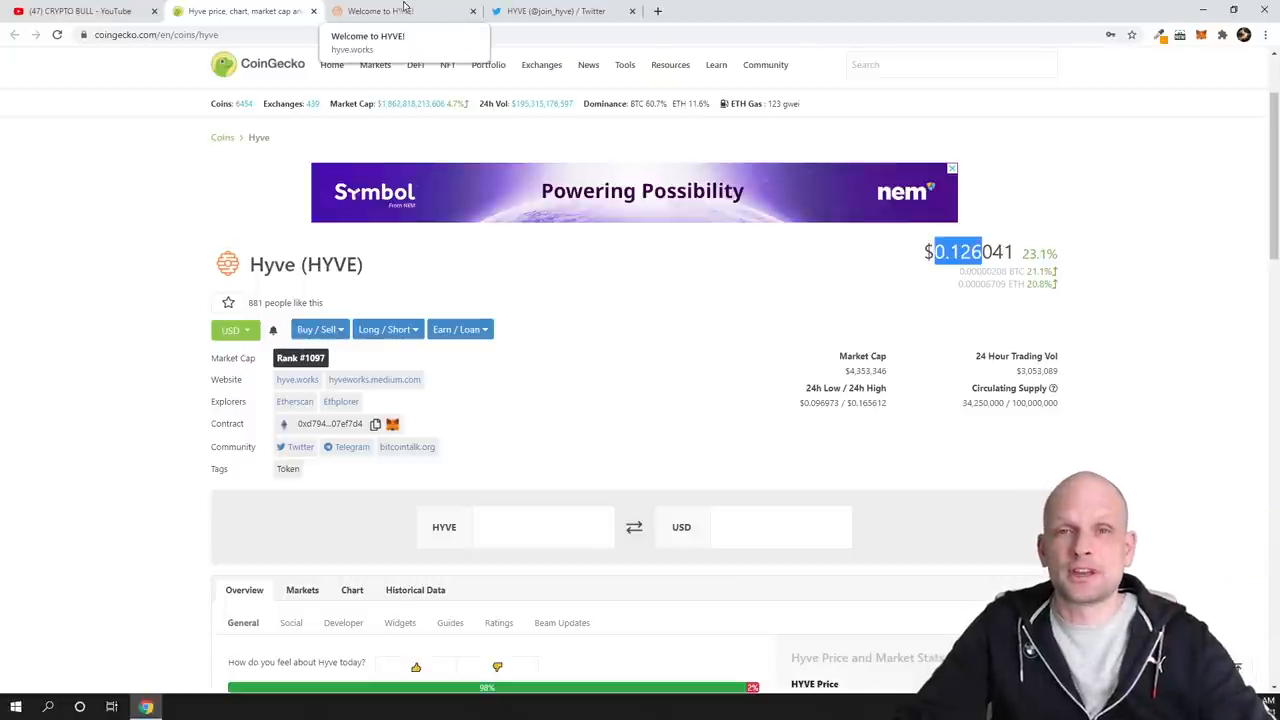
Bring up the hyve.works homepage with its 'Hiring is broken.' headline and DeFi description.
click(400, 12)
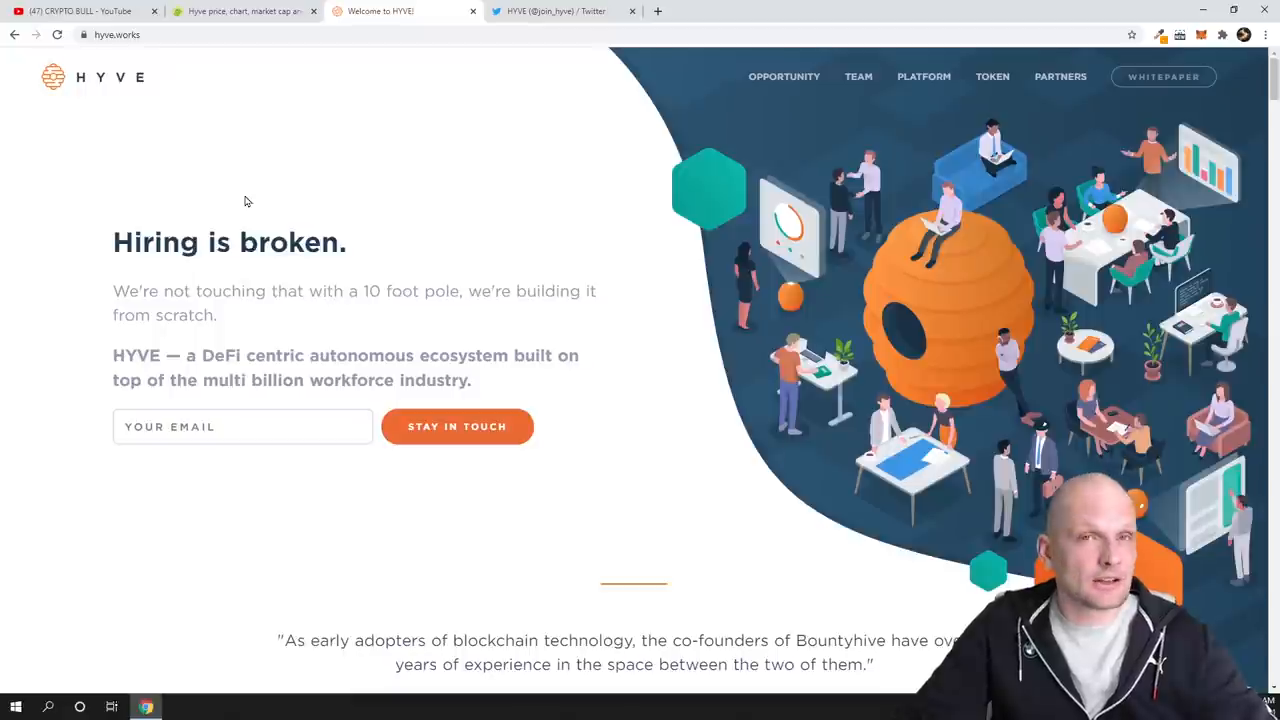
scroll(down, 3)
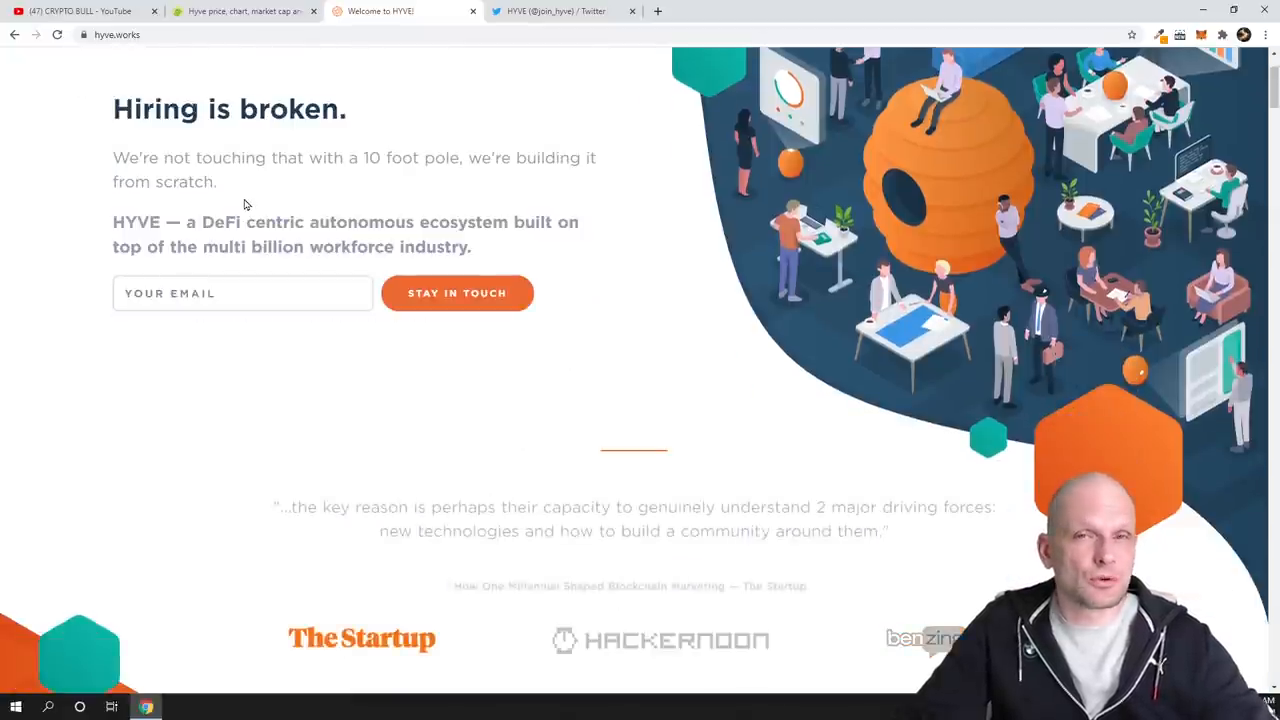
scroll(up, 3)
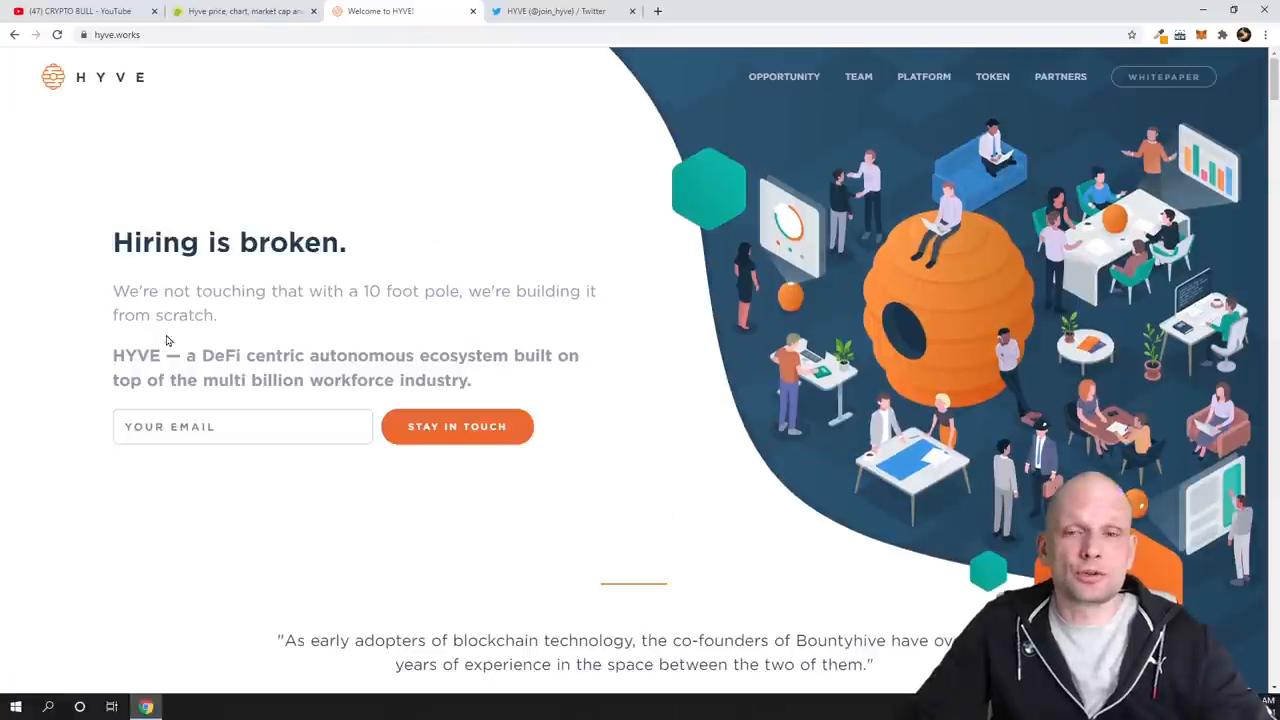
Highlight the 'What is HYVE?' heading and the first lines of its description while reading.
scroll(down, 3)
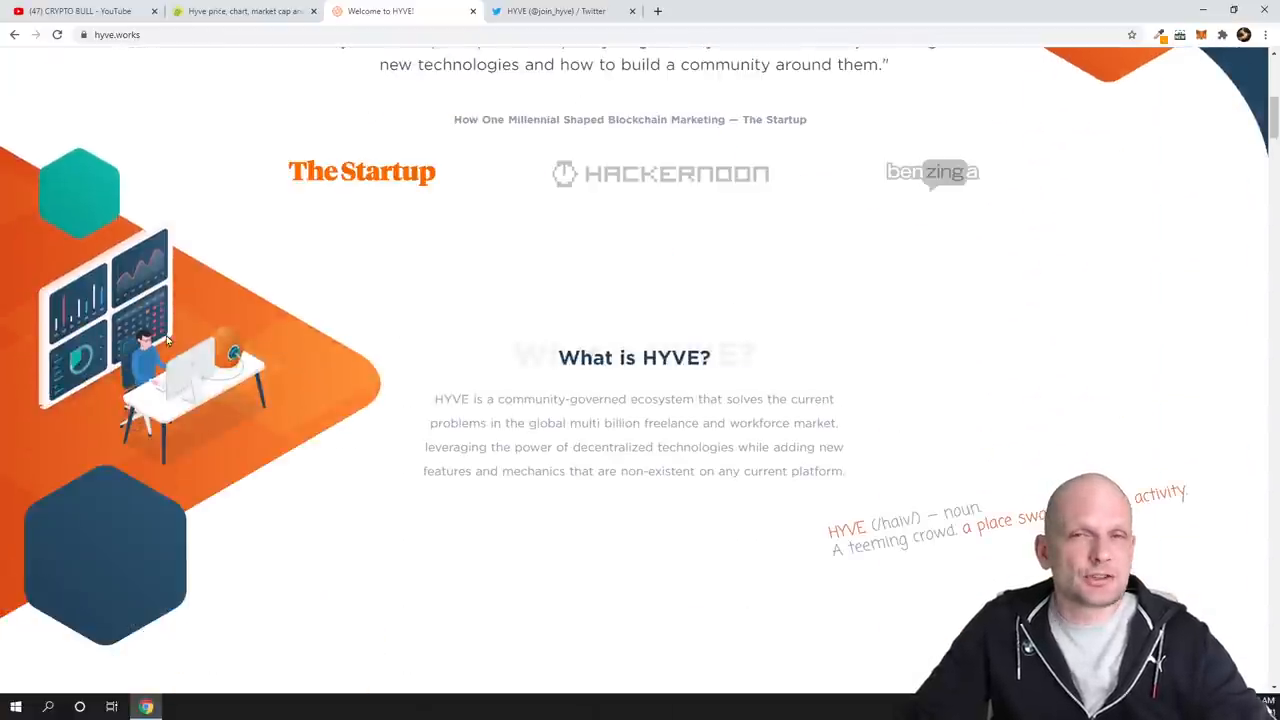
scroll(down, 3)
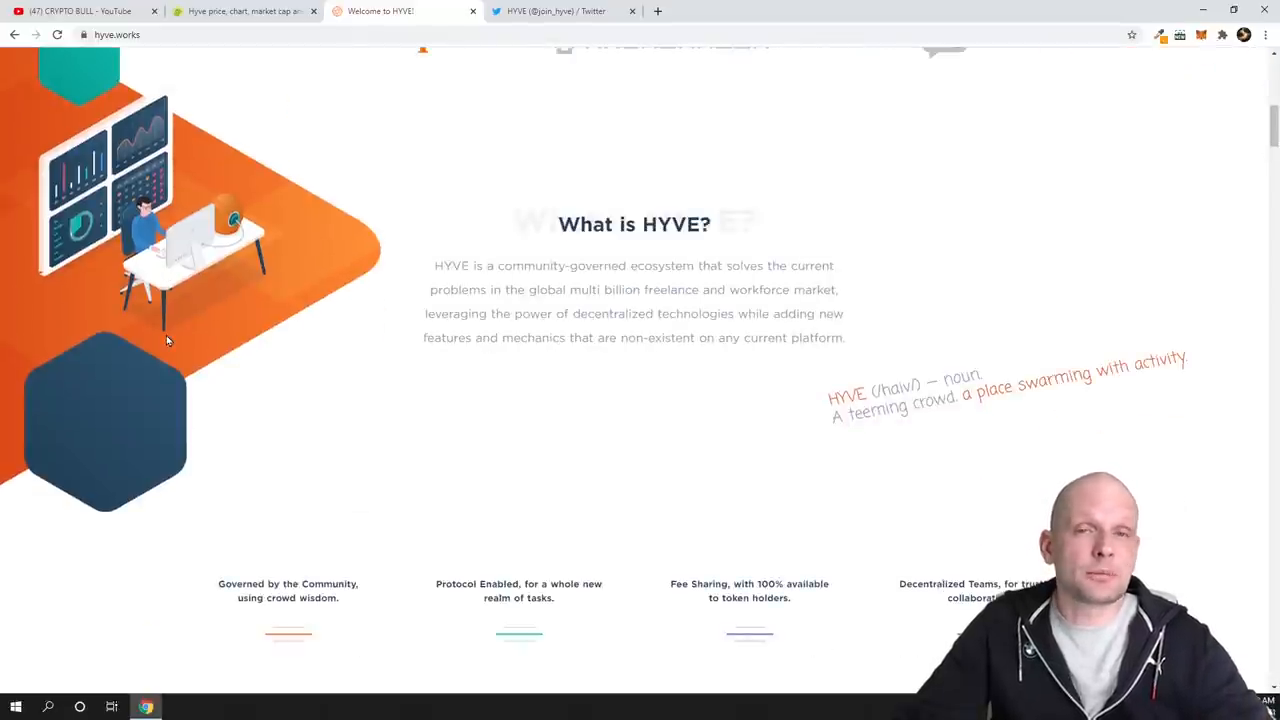
drag(576, 224, 704, 224)
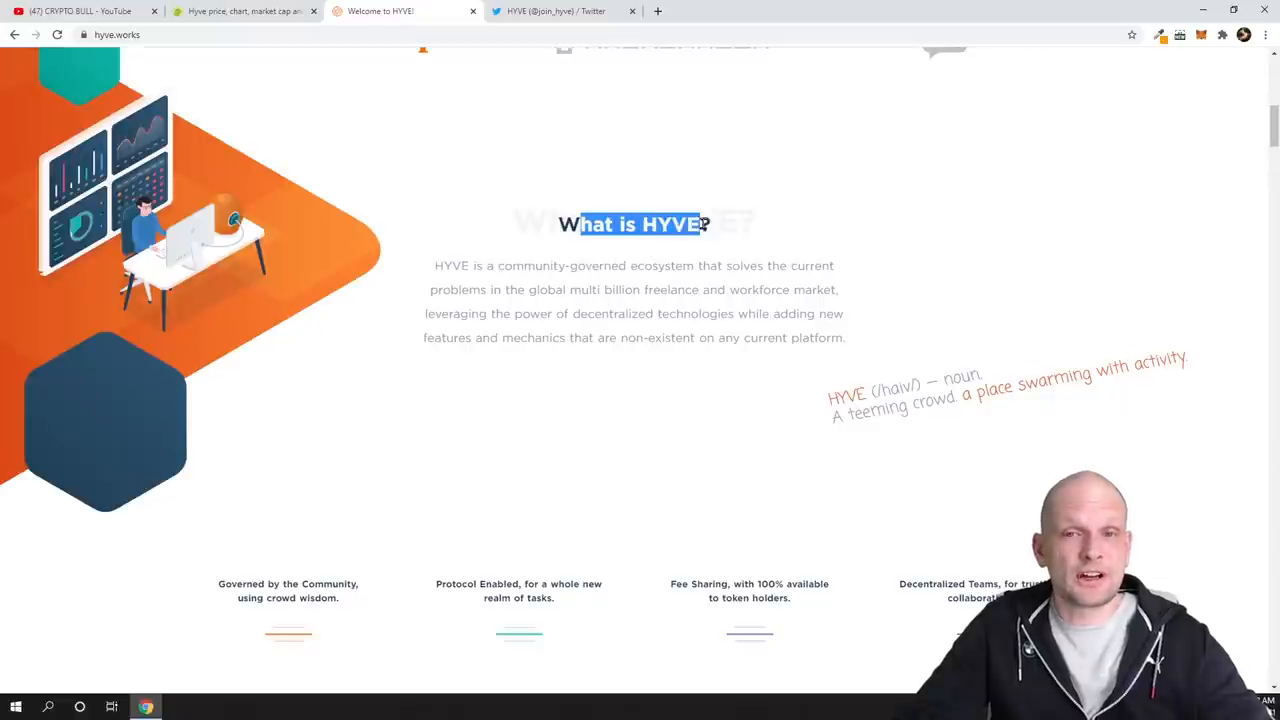
drag(700, 224, 650, 264)
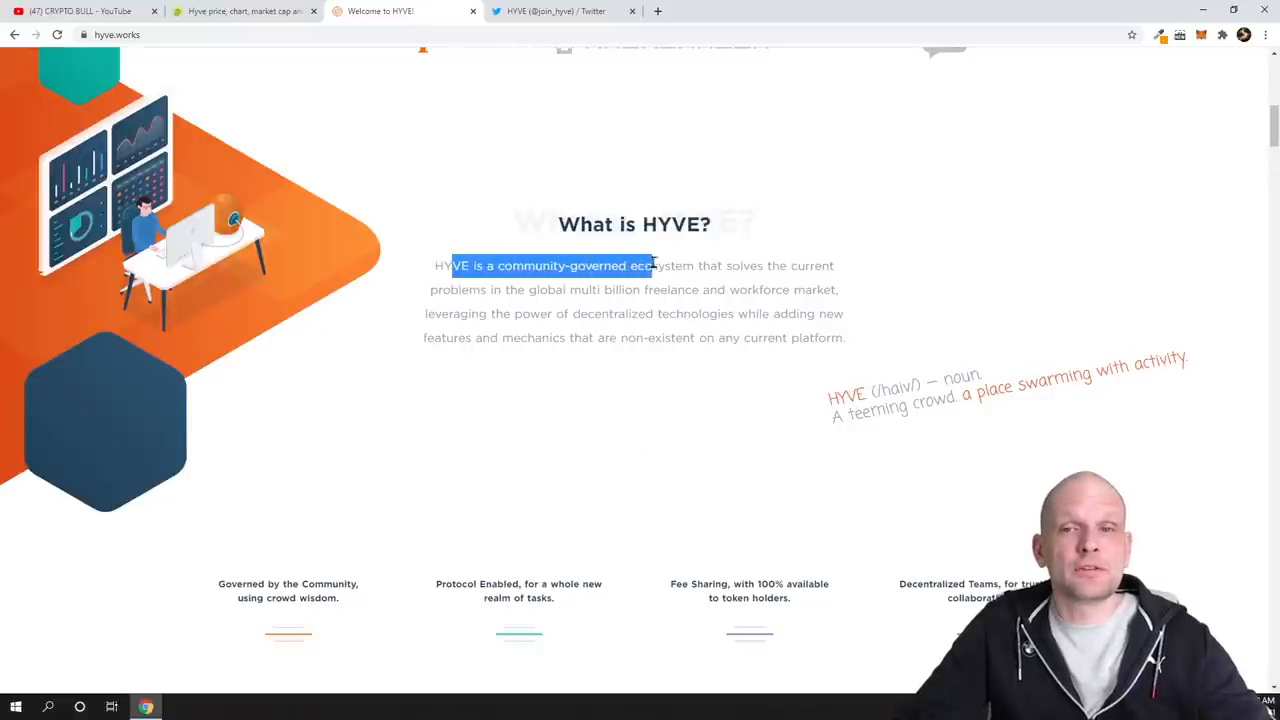
drag(650, 264, 764, 264)
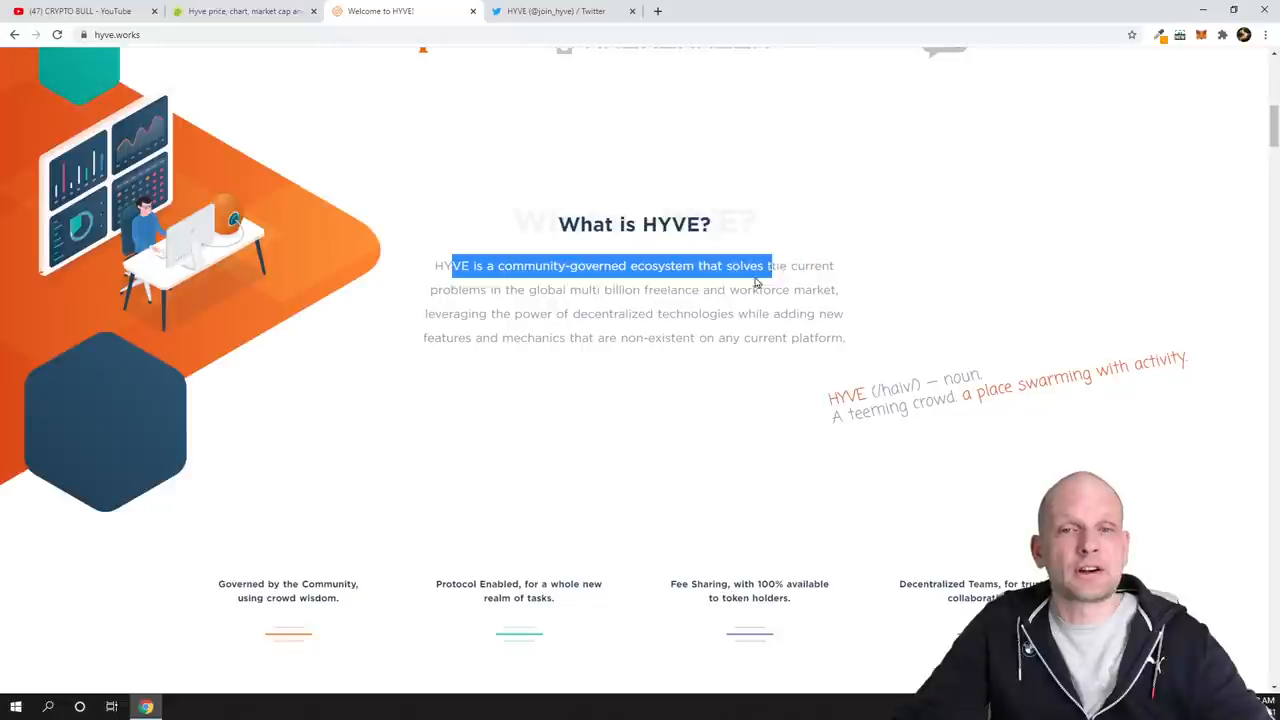
drag(760, 280, 530, 290)
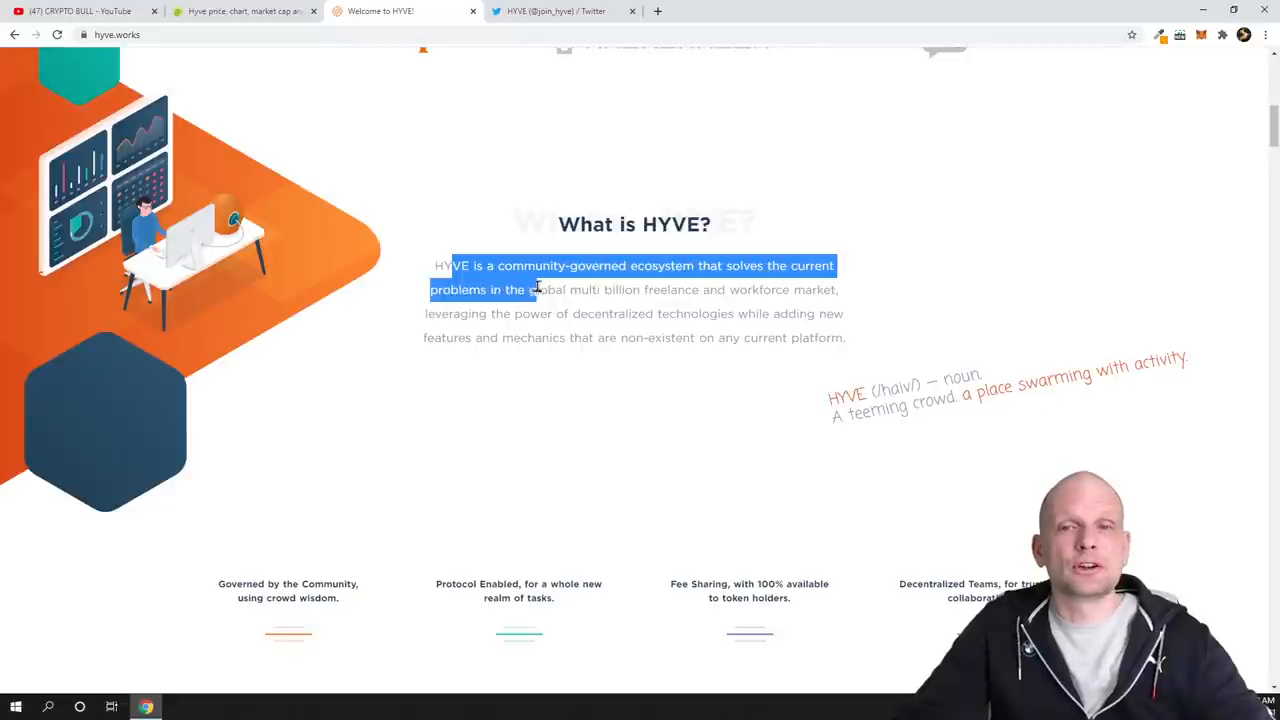
drag(536, 288, 744, 290)
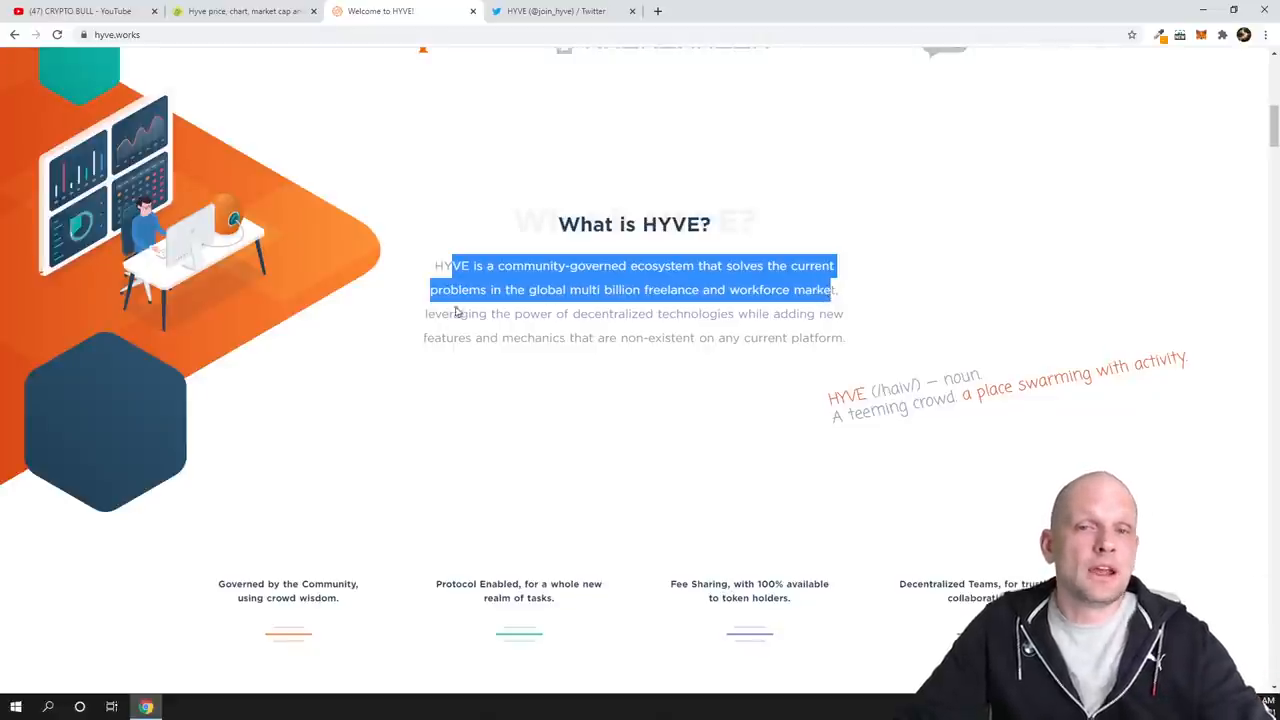
Highlight the opening sentences about decentralized technologies, then continue to the feature grid.
drag(432, 264, 660, 312)
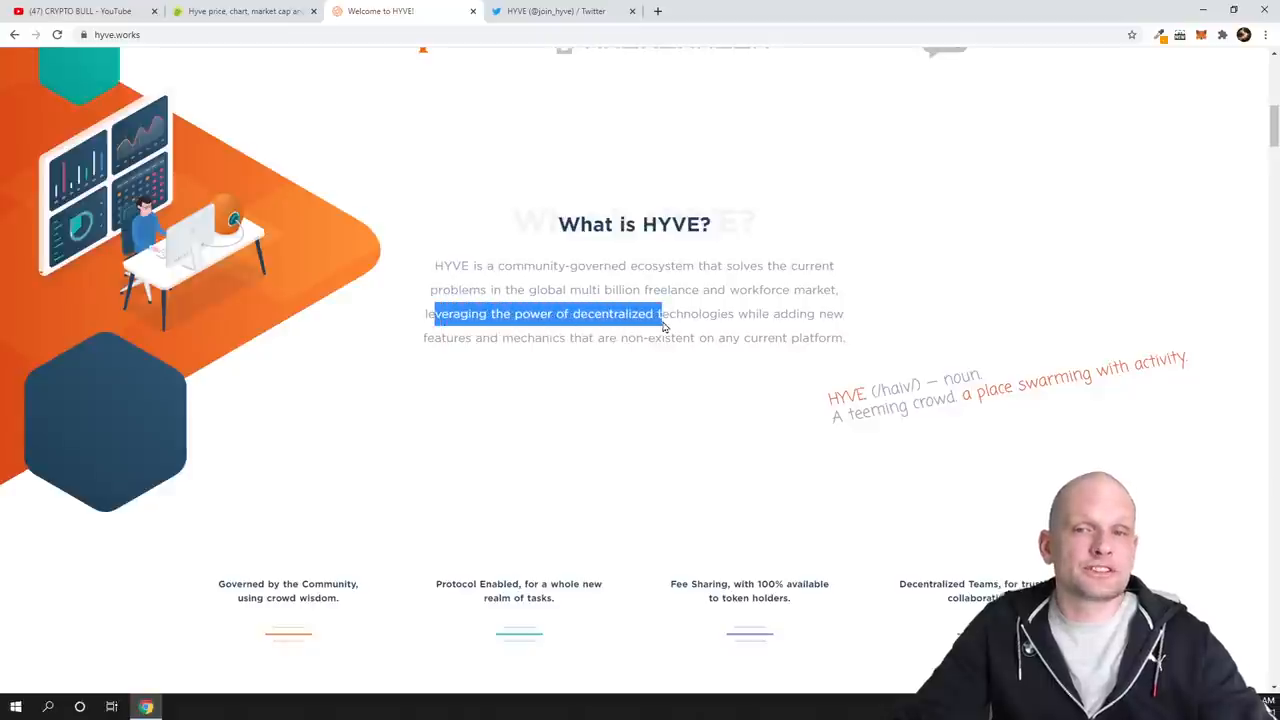
drag(660, 312, 800, 312)
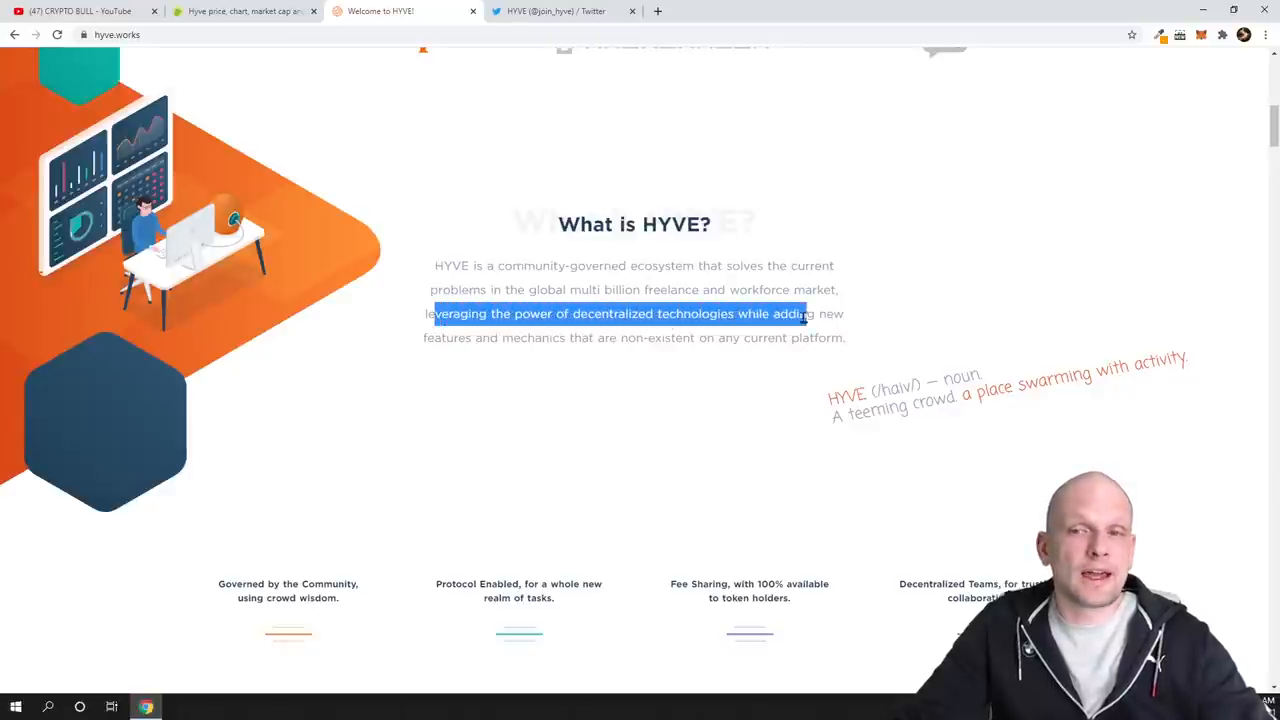
drag(800, 312, 568, 336)
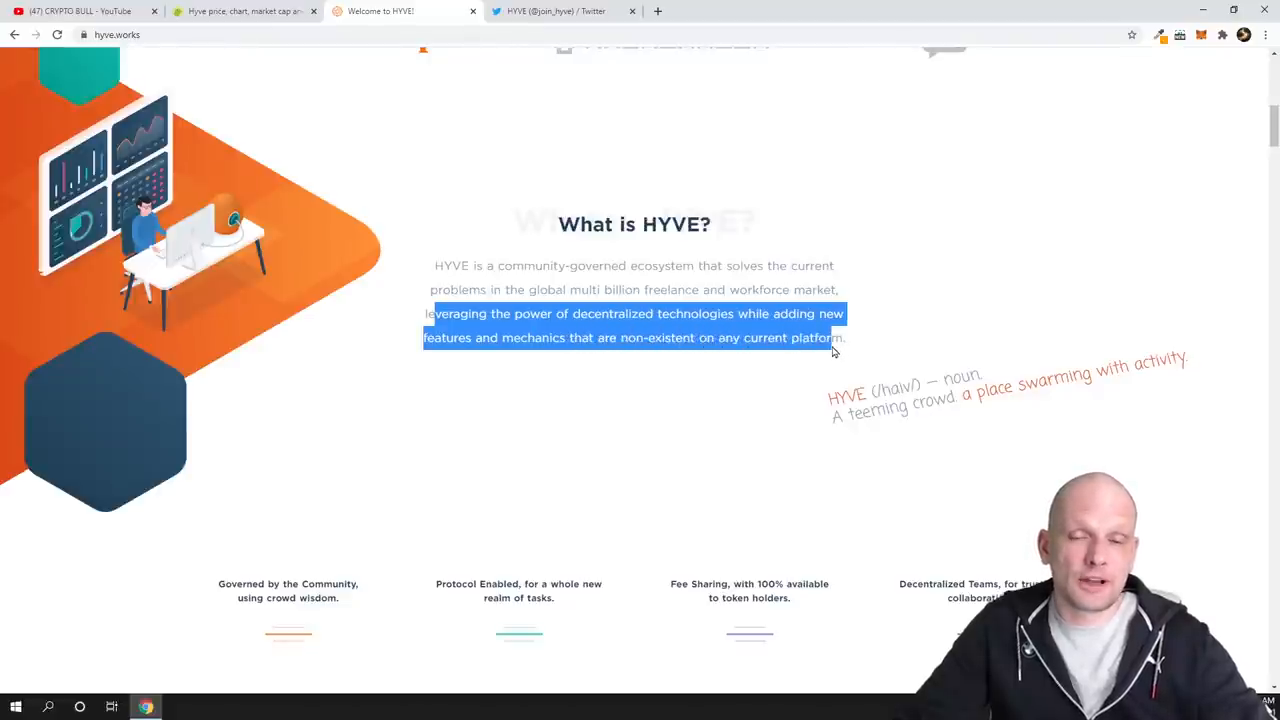
scroll(down, 3)
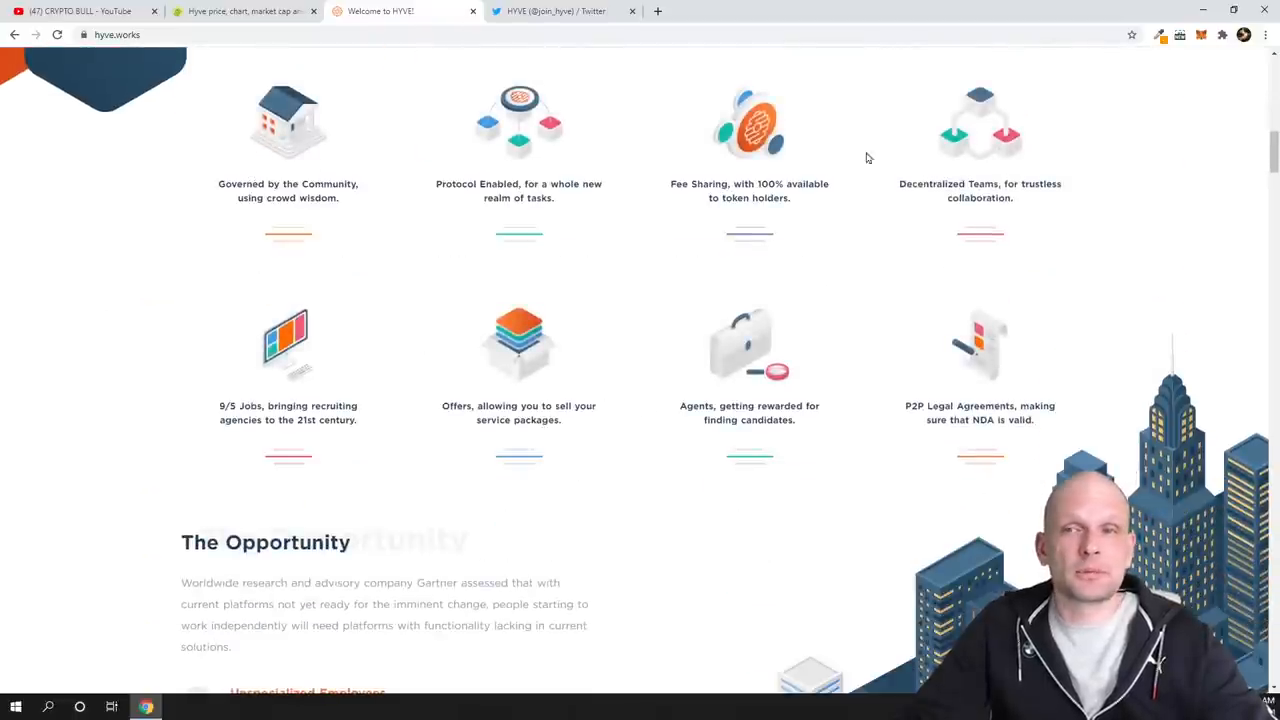
Read The Opportunity's freelancing problems including 'Biased Disputes', reaching Problems & Solutions.
scroll(down, 3)
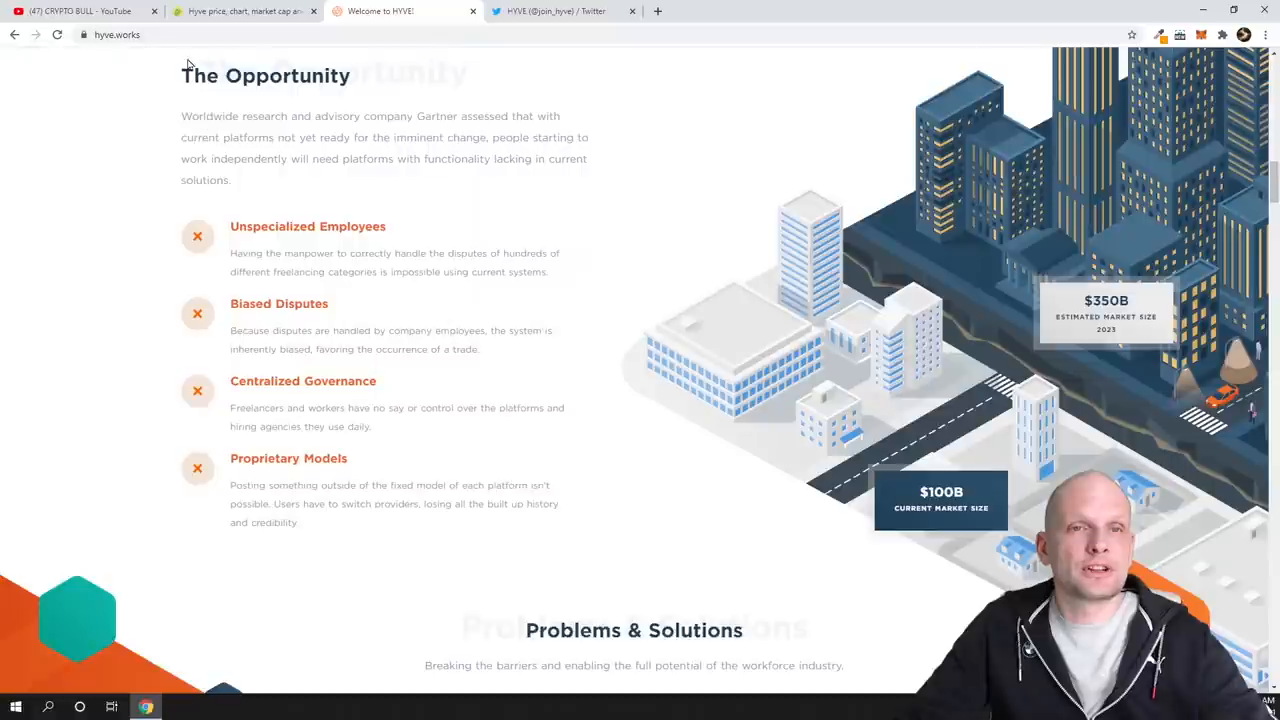
double_click(272, 226)
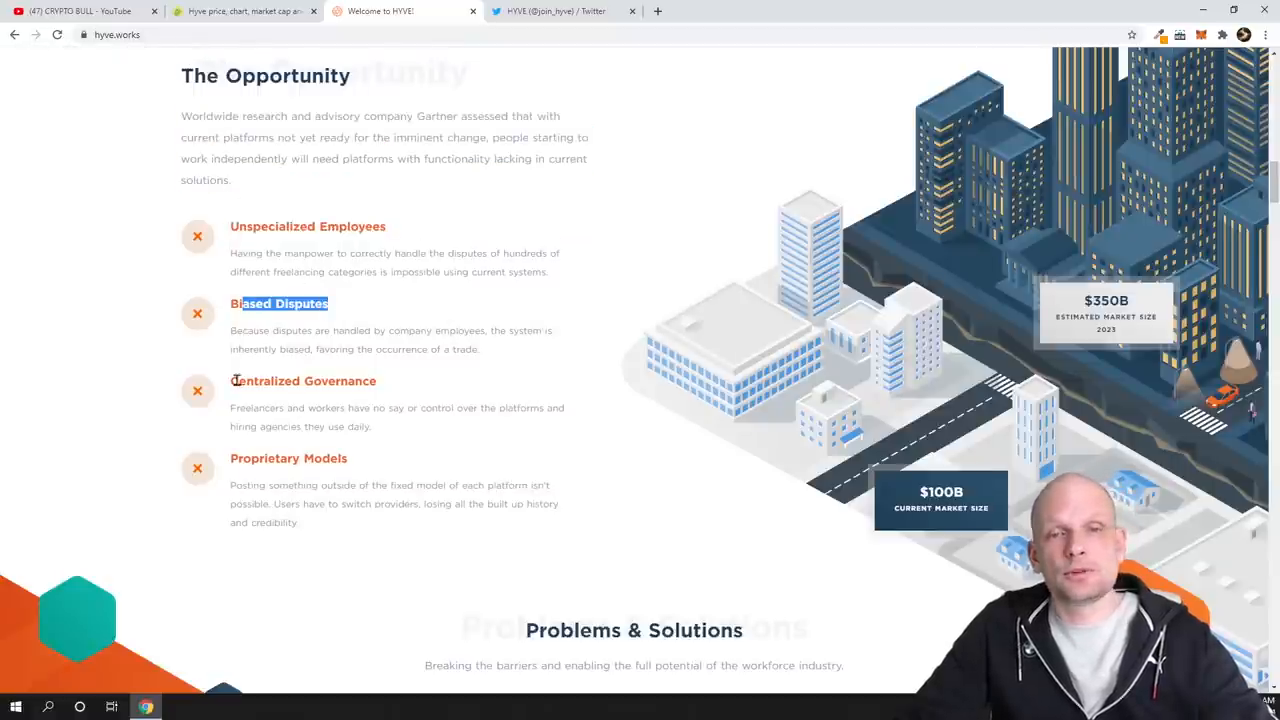
scroll(down, 3)
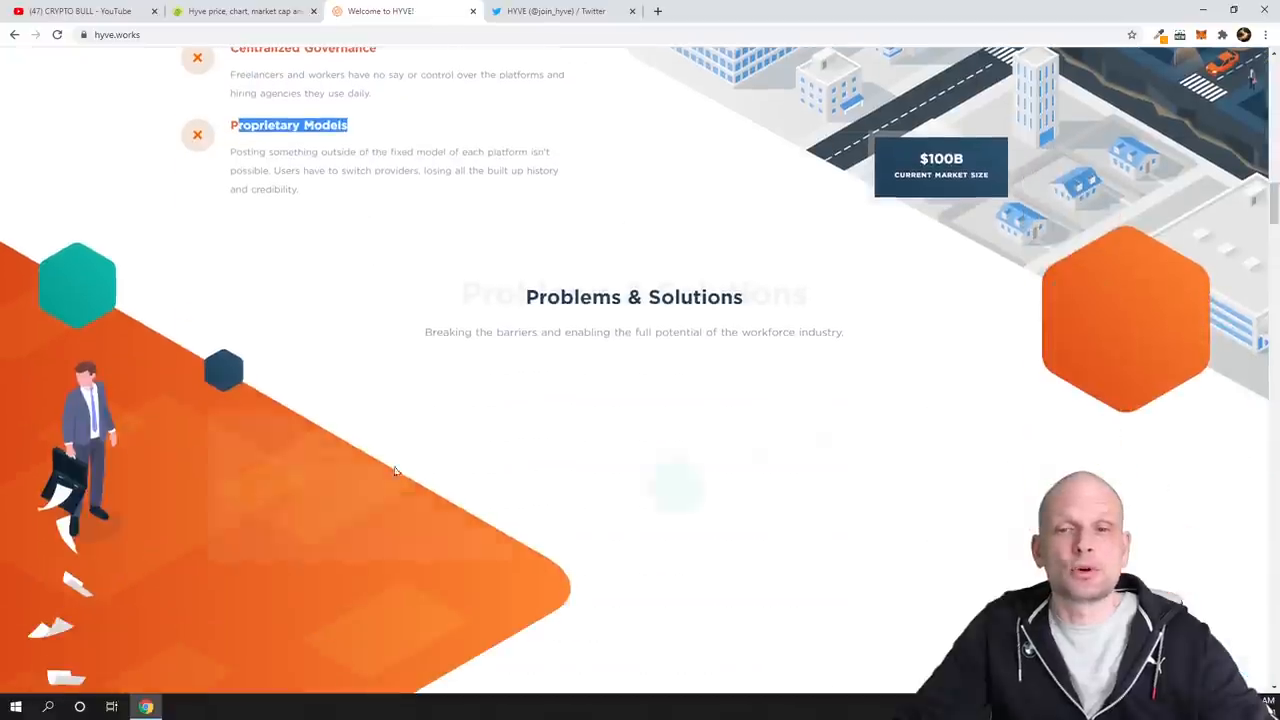
scroll(down, 3)
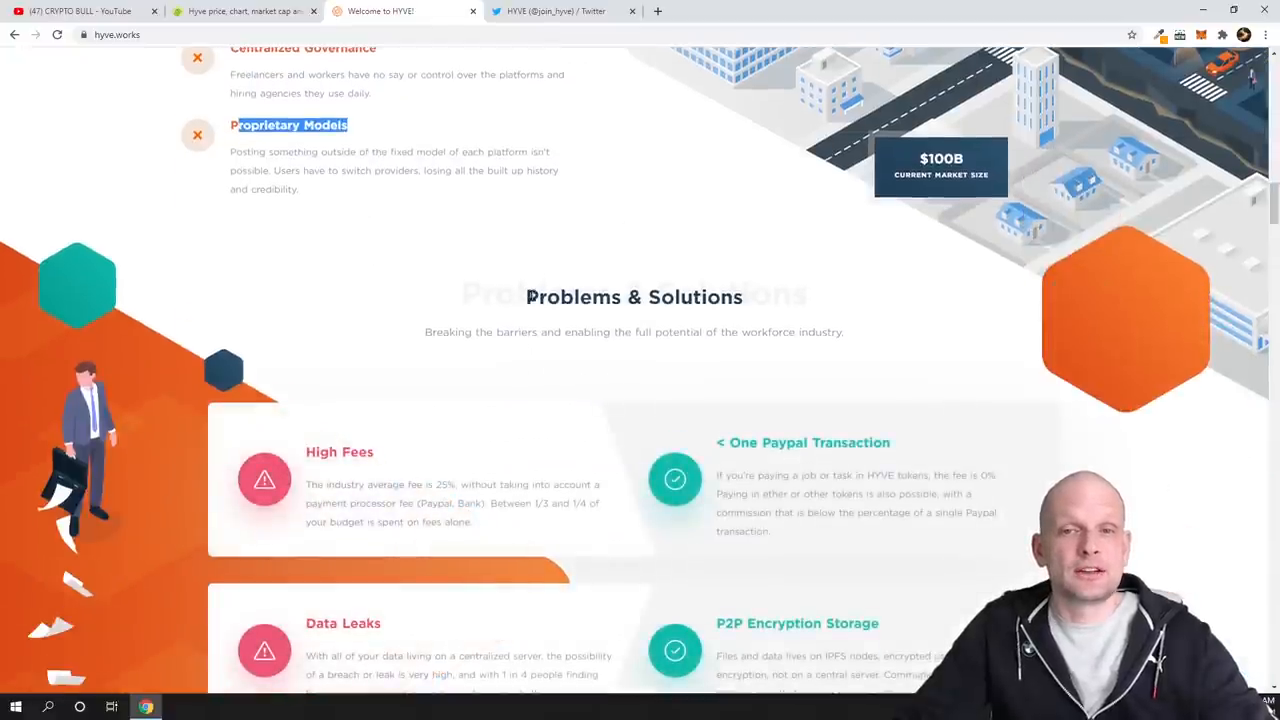
Read each Problems & Solutions pair down to the 'Check out the whitepaper' button.
scroll(down, 3)
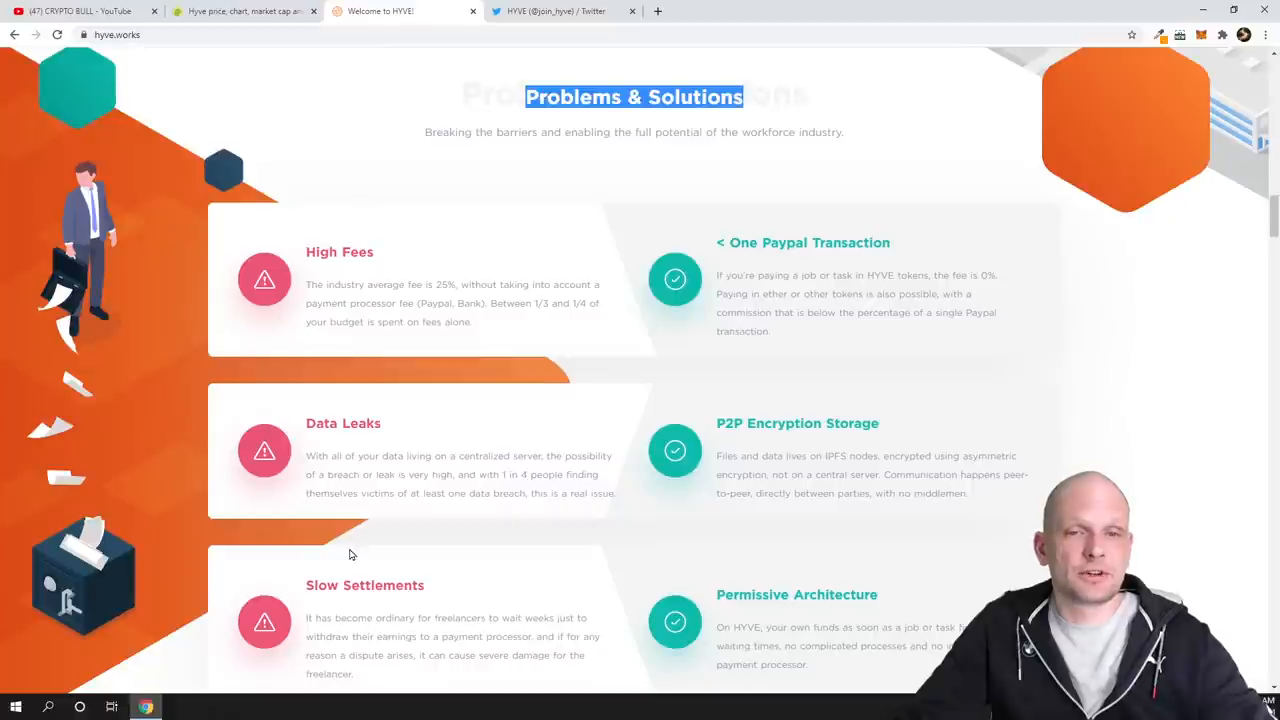
mouse_move(744, 556)
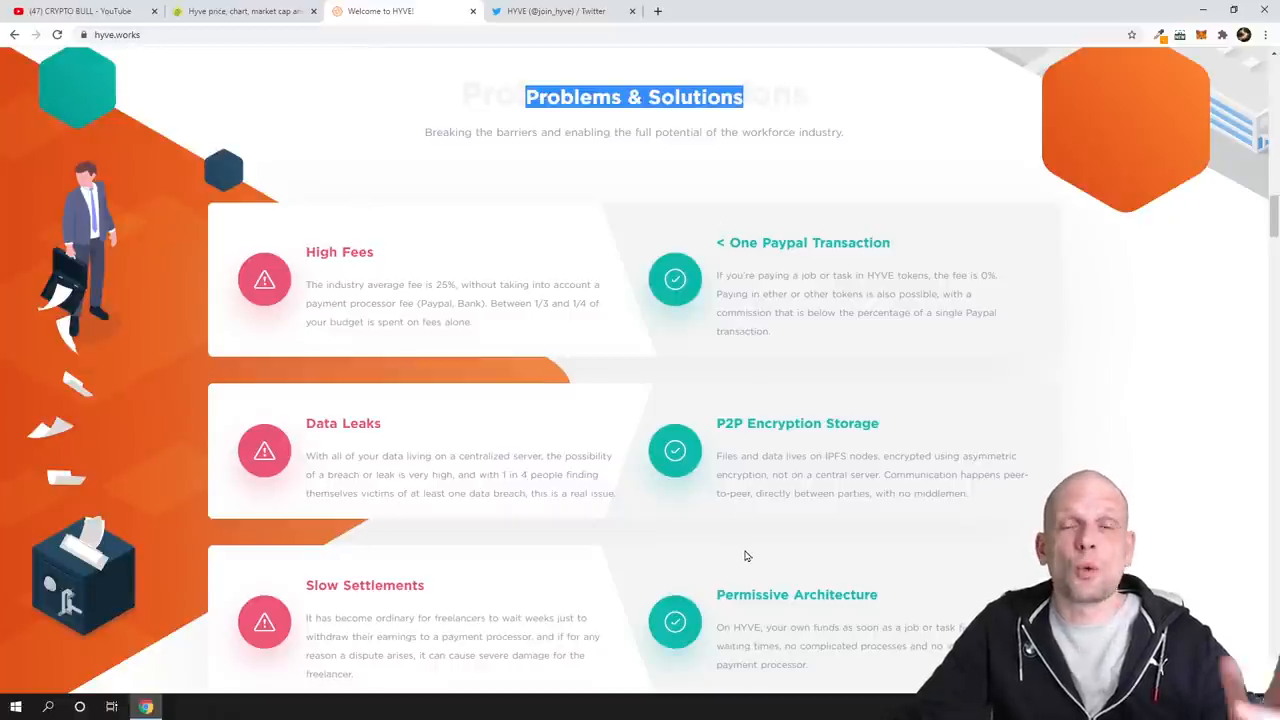
scroll(down, 3)
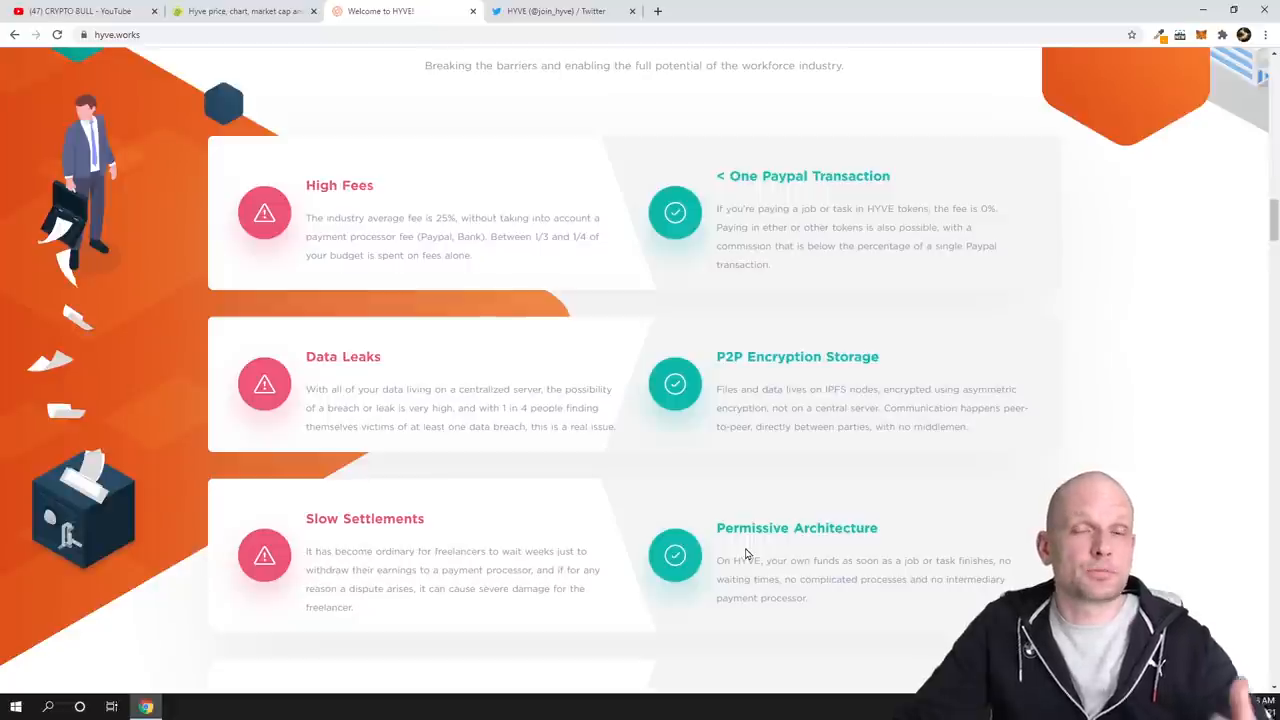
scroll(down, 3)
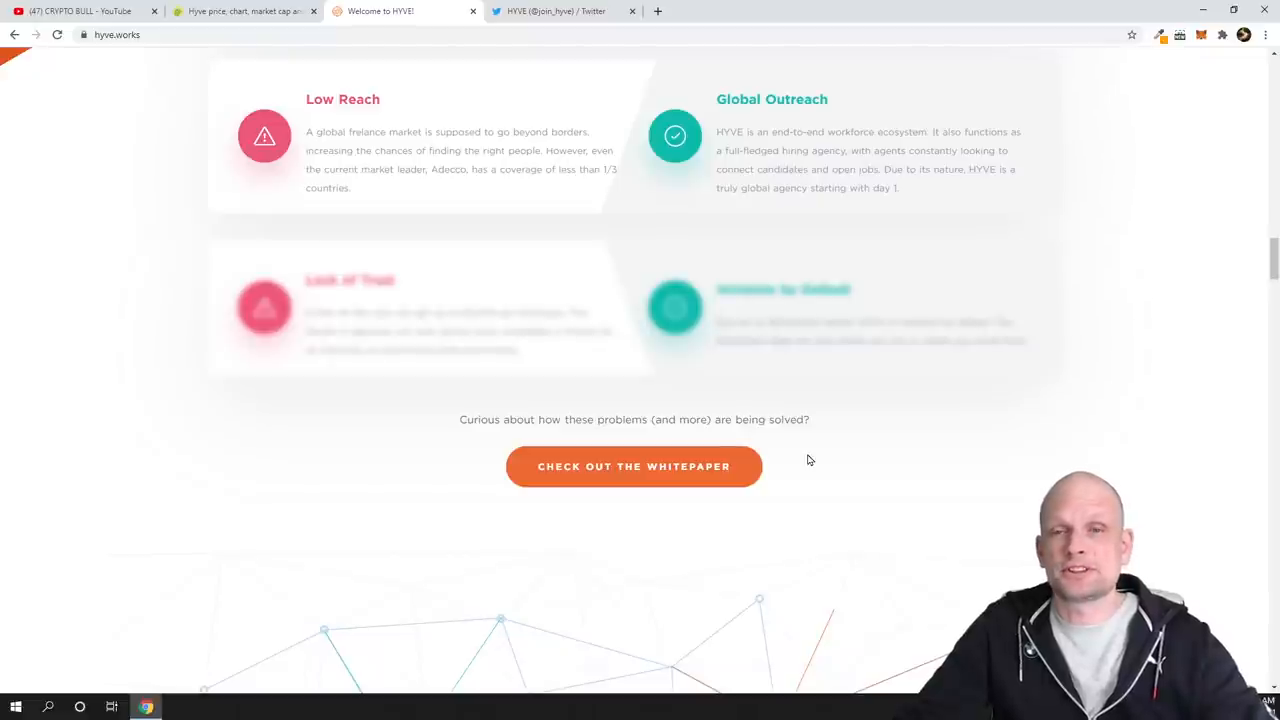
mouse_move(800, 476)
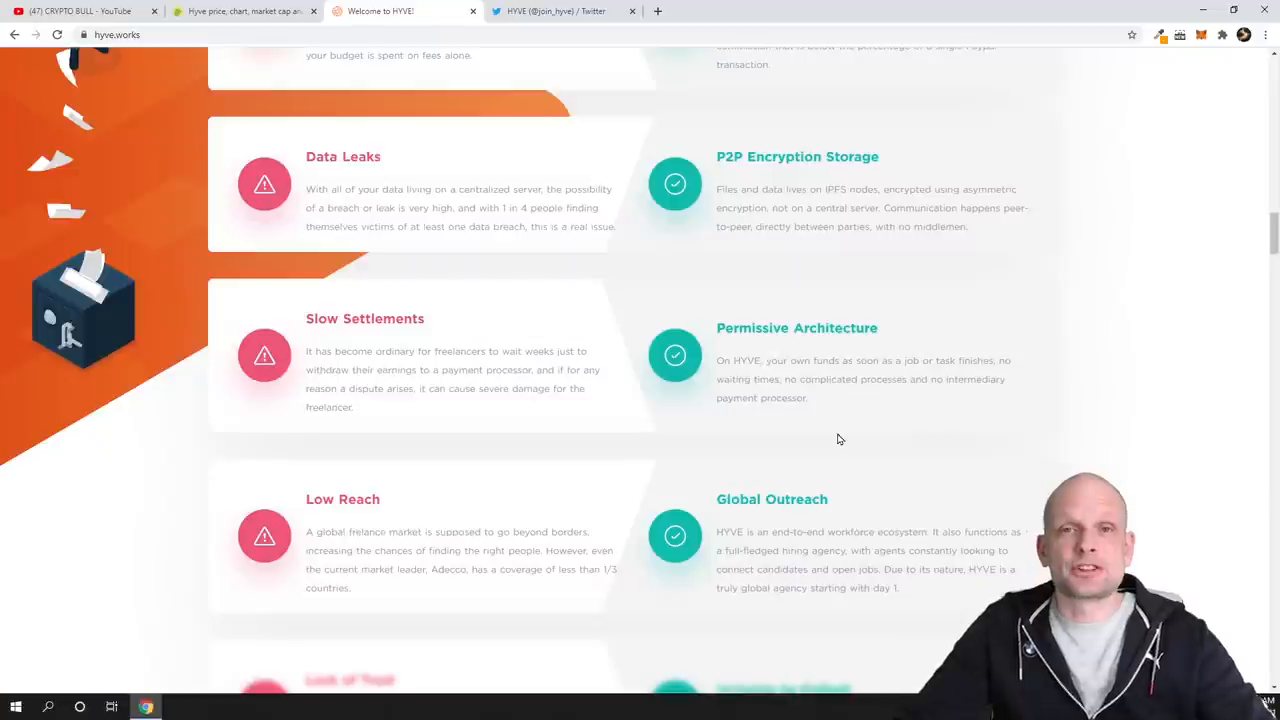
scroll(down, 3)
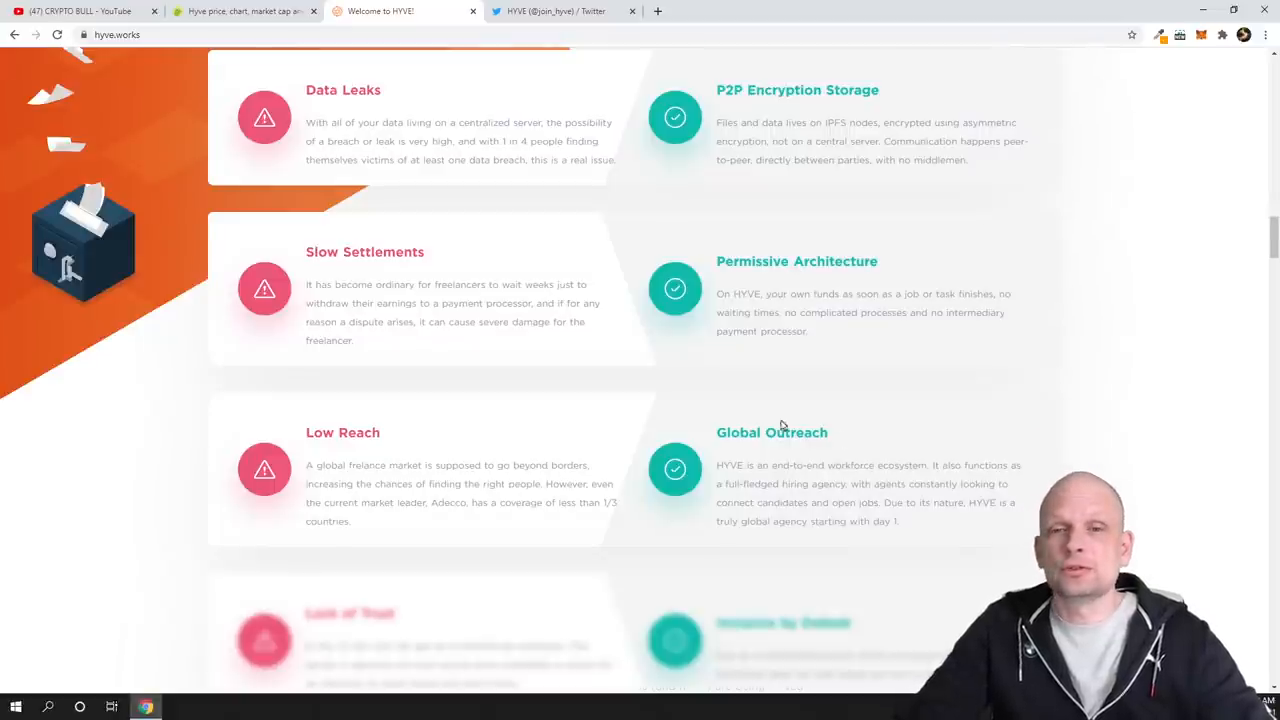
scroll(down, 3)
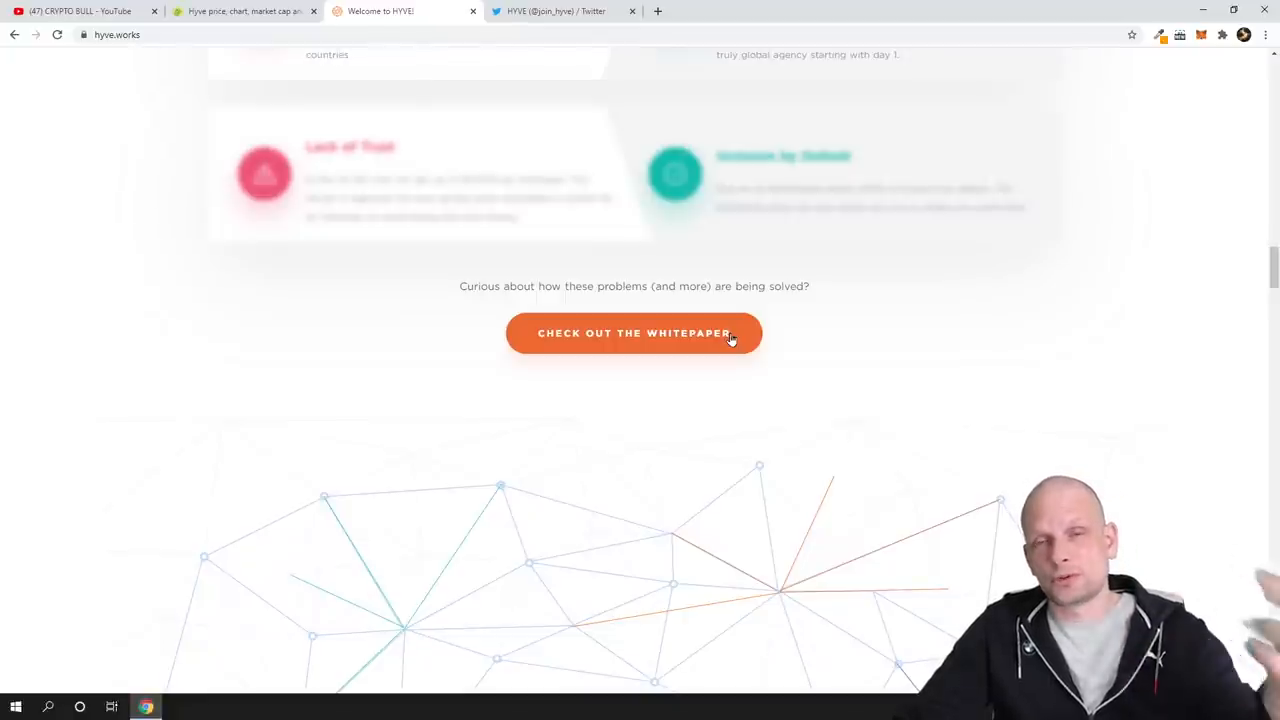
scroll(down, 3)
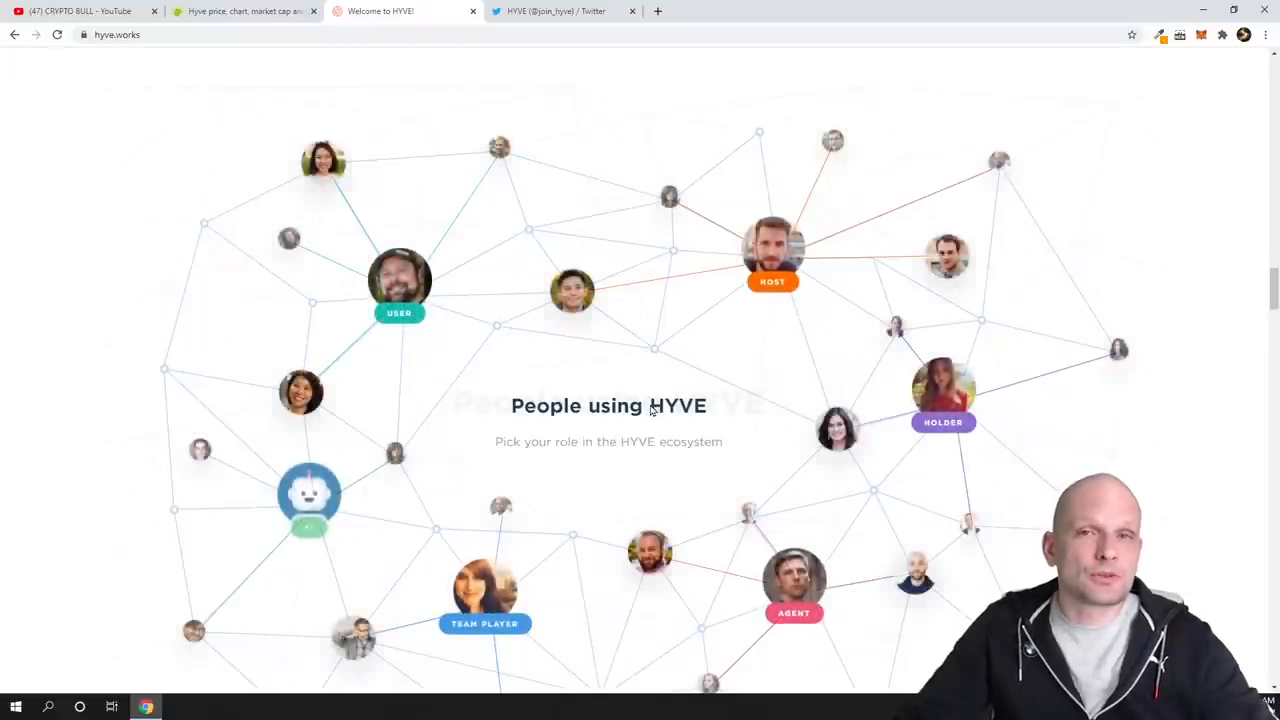
Scroll past People using HYVE, The Team and The Platform, then bring up HYVE's Twitter profile.
scroll(down, 3)
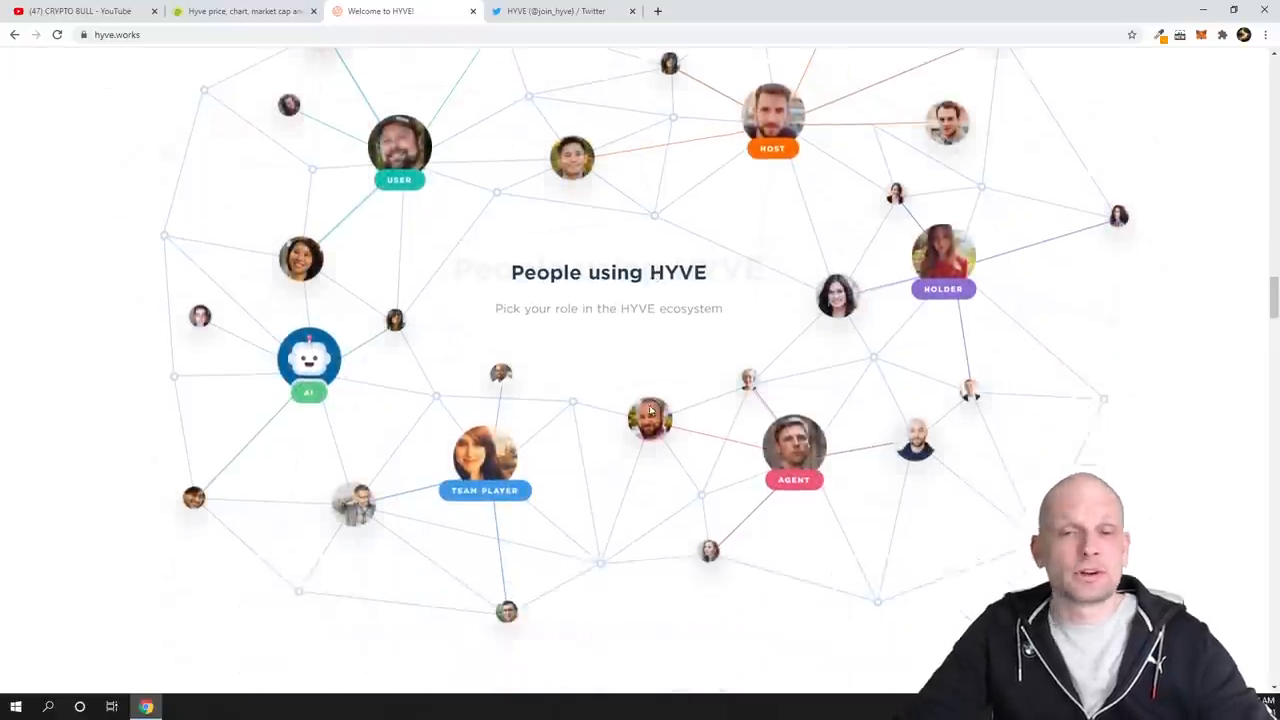
scroll(down, 3)
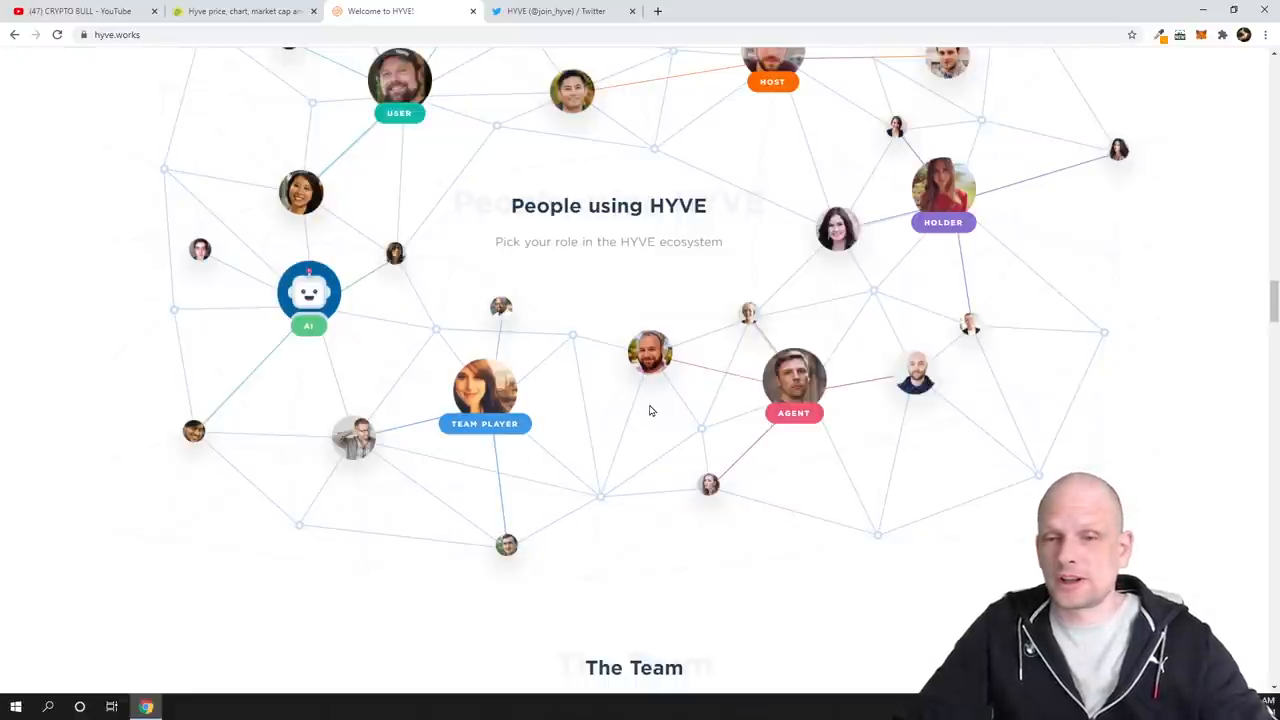
scroll(down, 3)
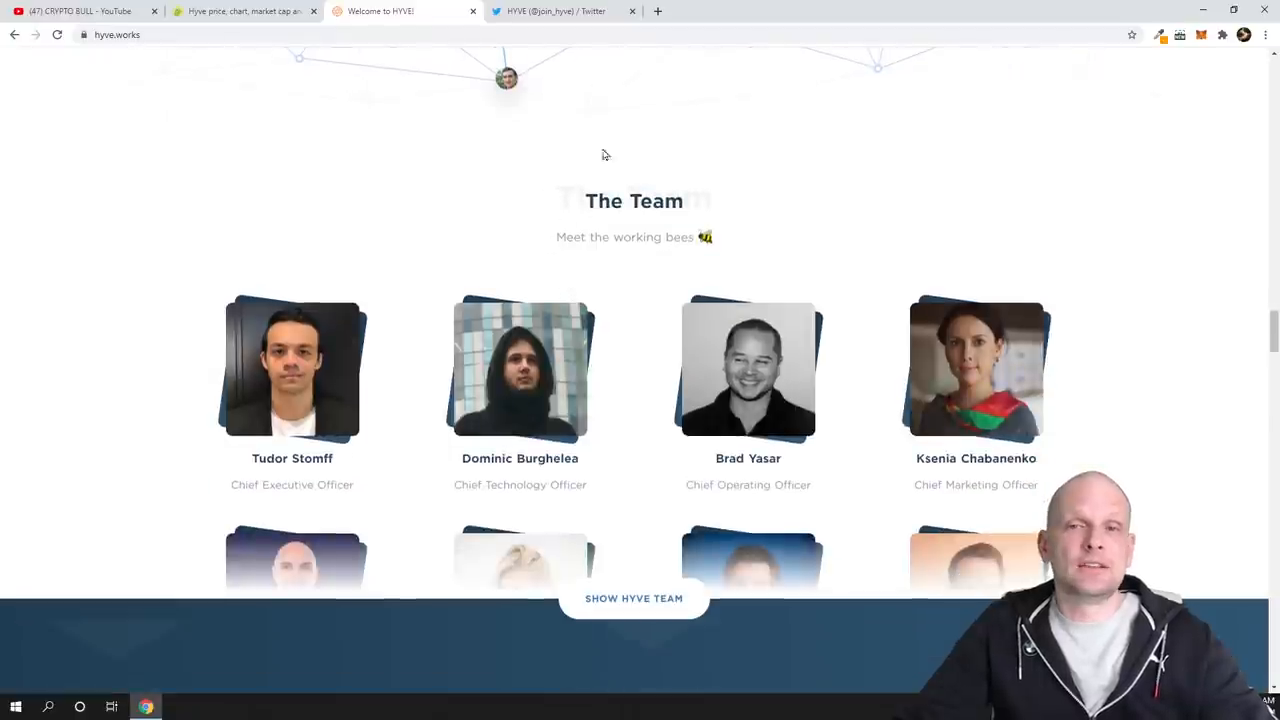
drag(598, 200, 684, 200)
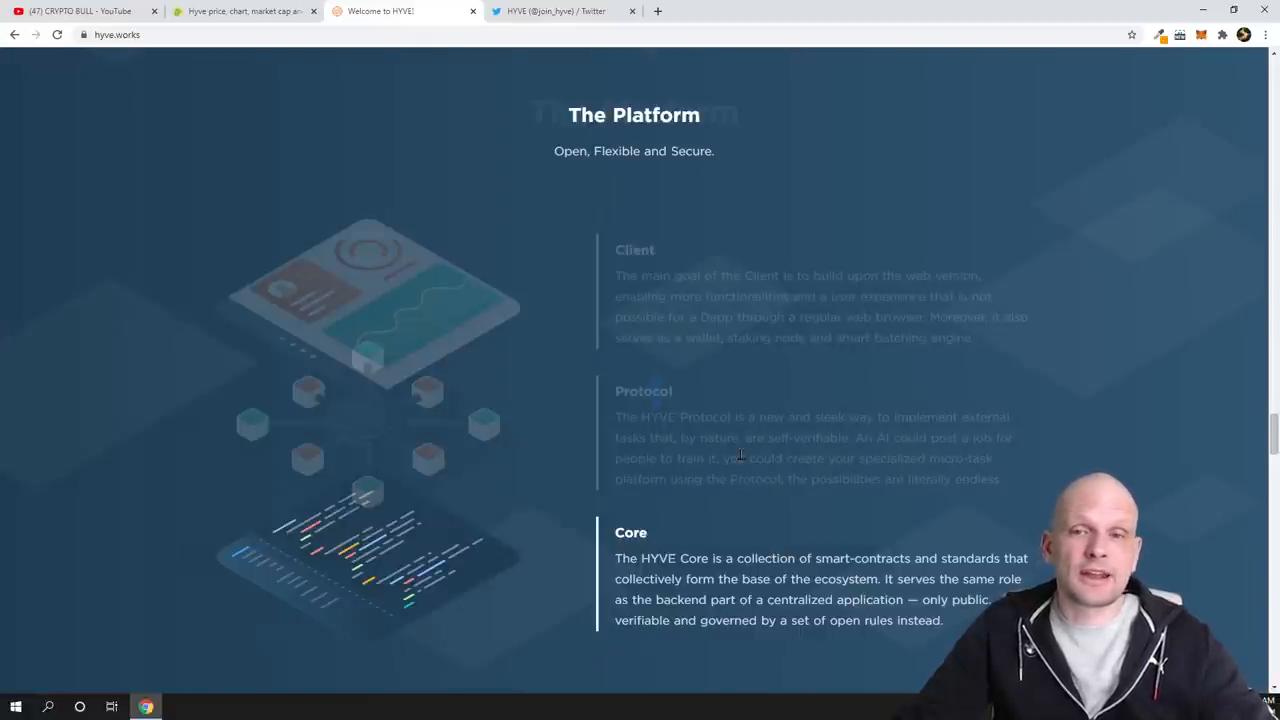
scroll(down, 3)
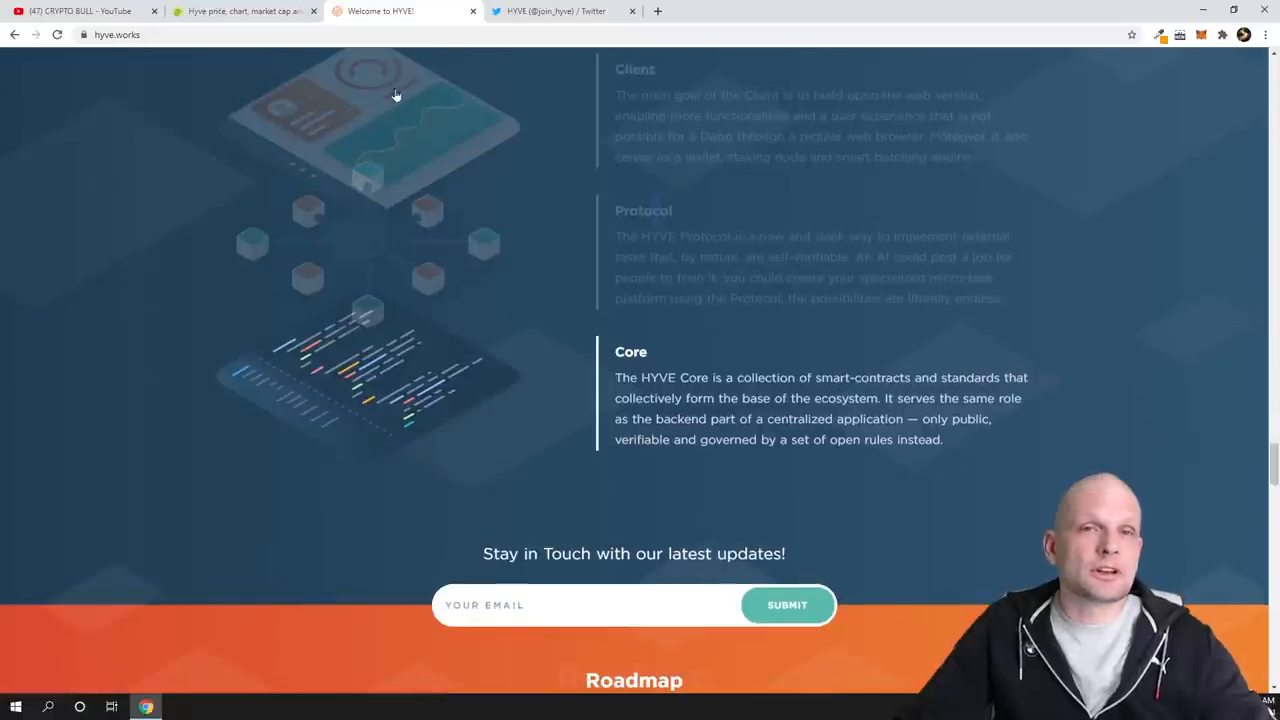
click(560, 12)
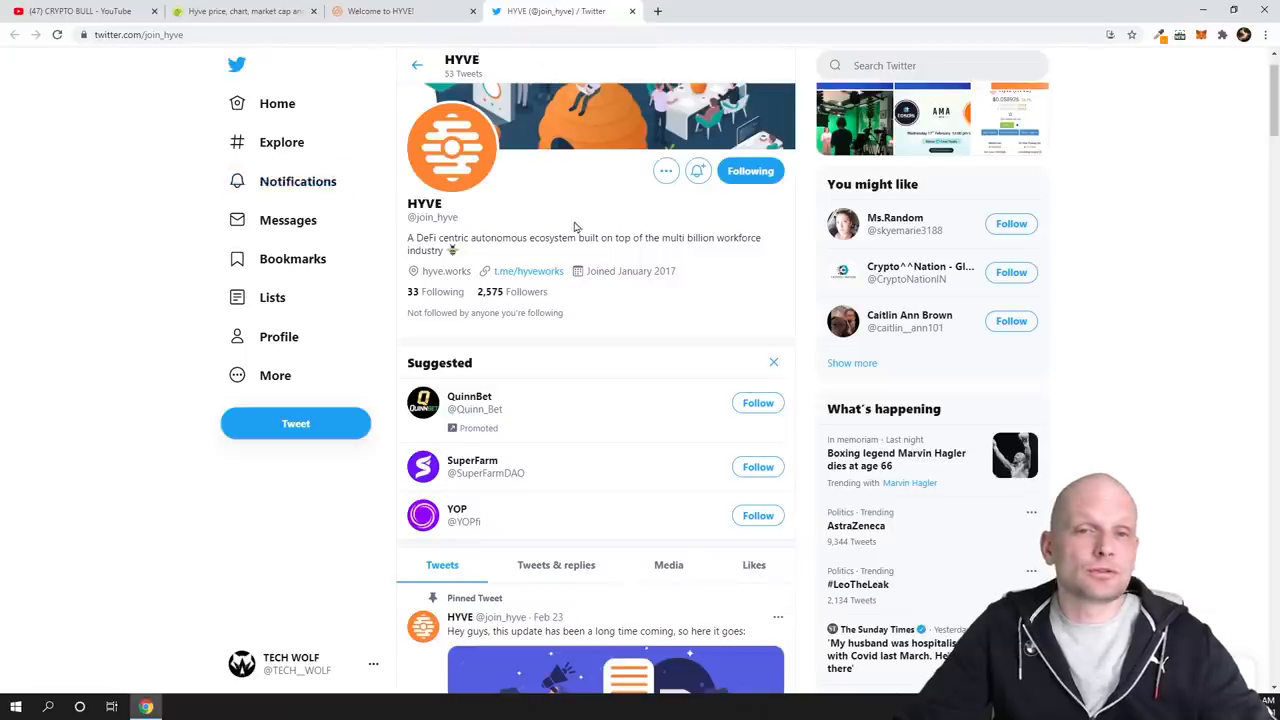
Browse HYVE's pinned development update and AMA tweets, then return to the CoinGecko Hyve page.
scroll(down, 3)
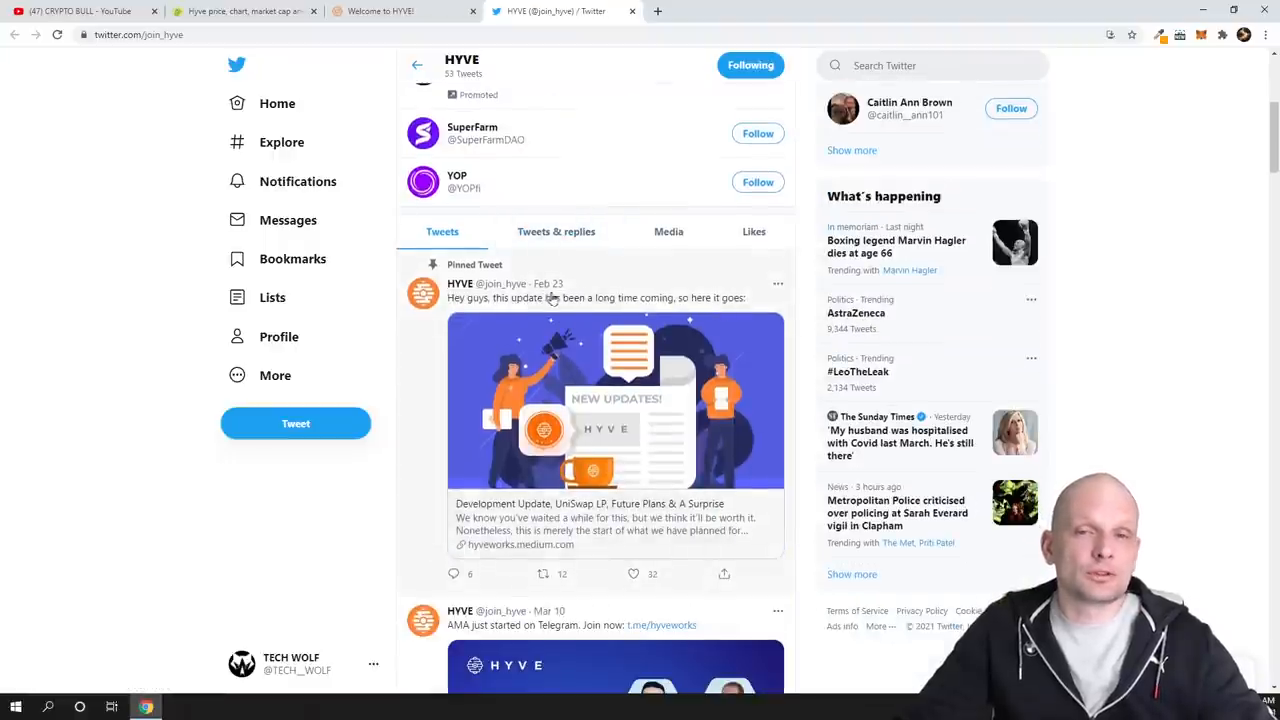
scroll(down, 3)
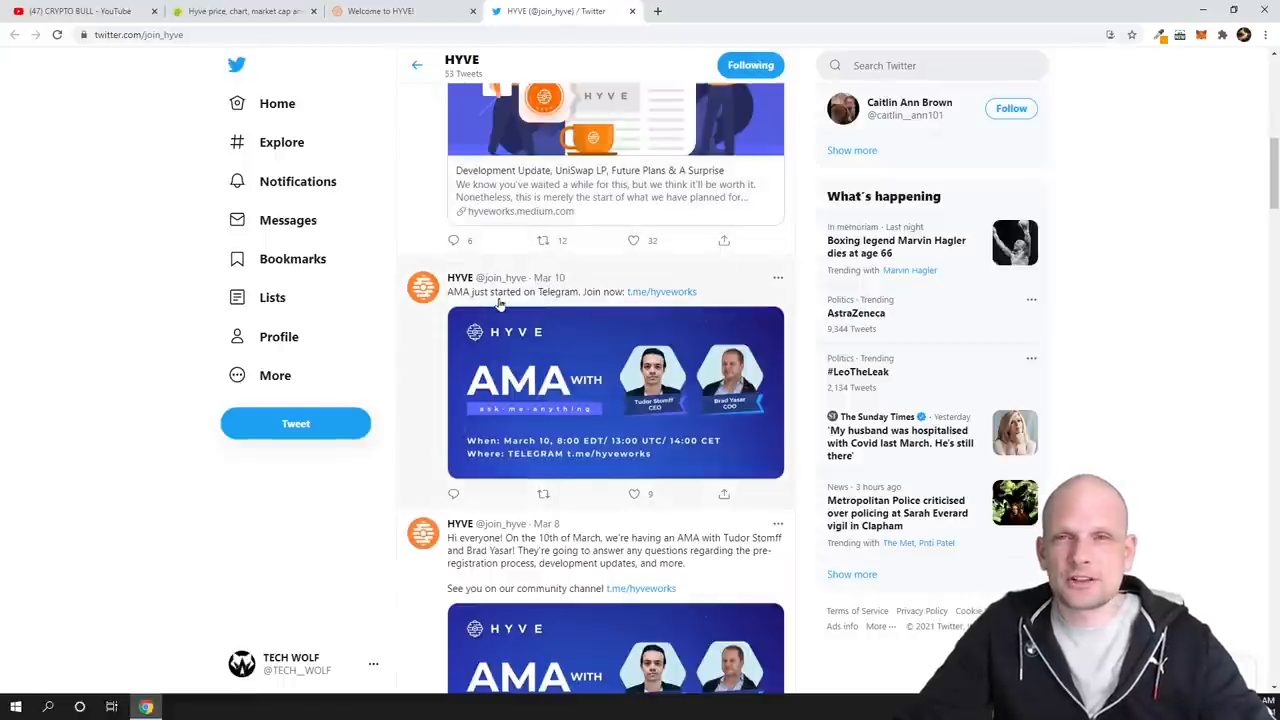
scroll(down, 3)
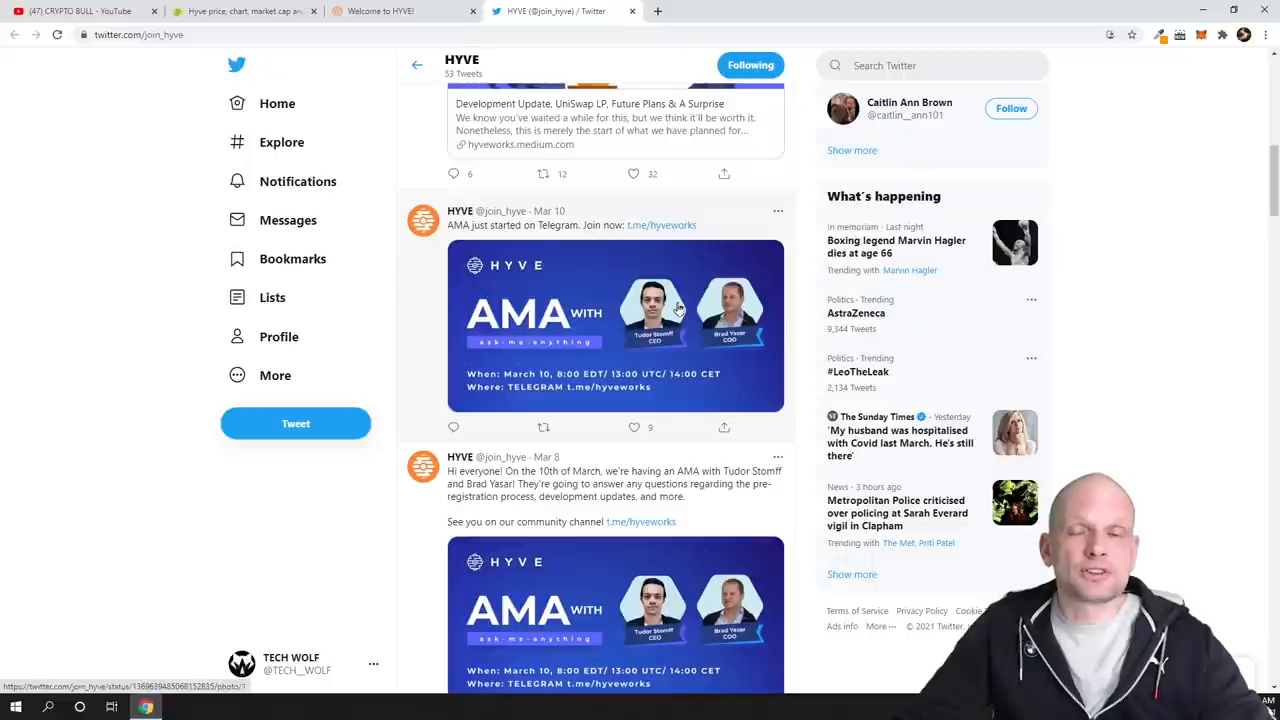
scroll(down, 3)
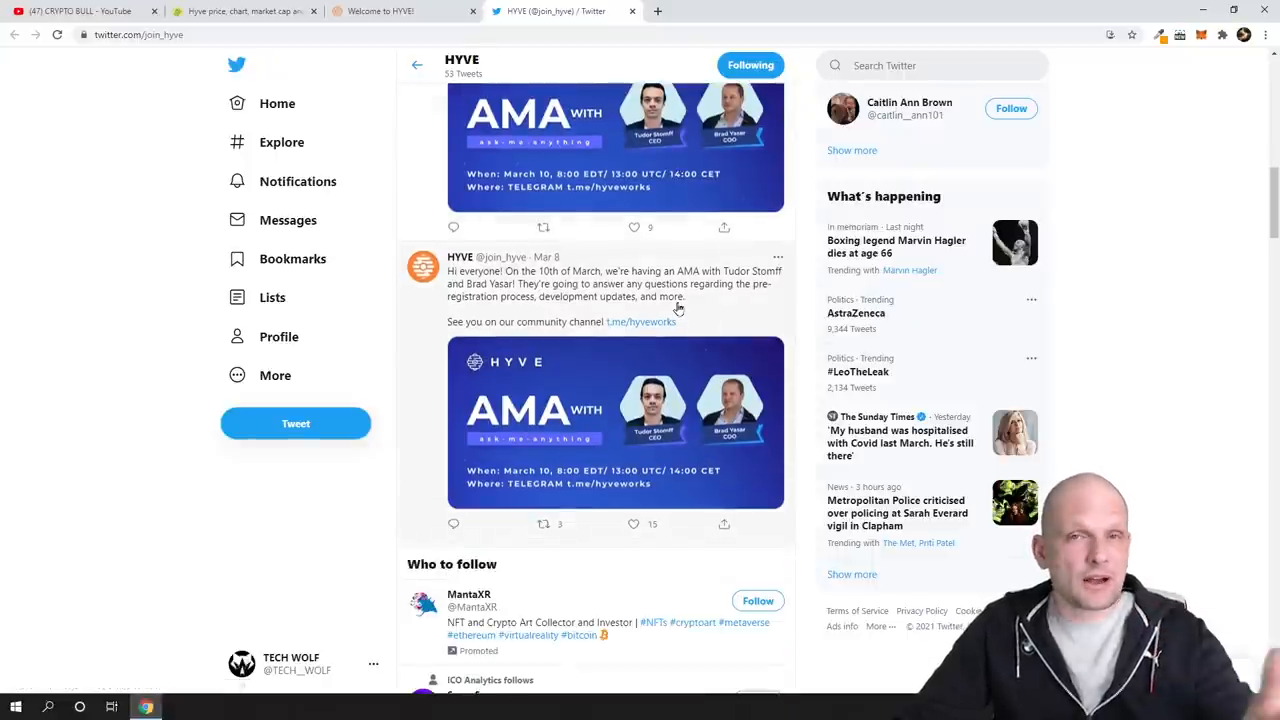
scroll(down, 3)
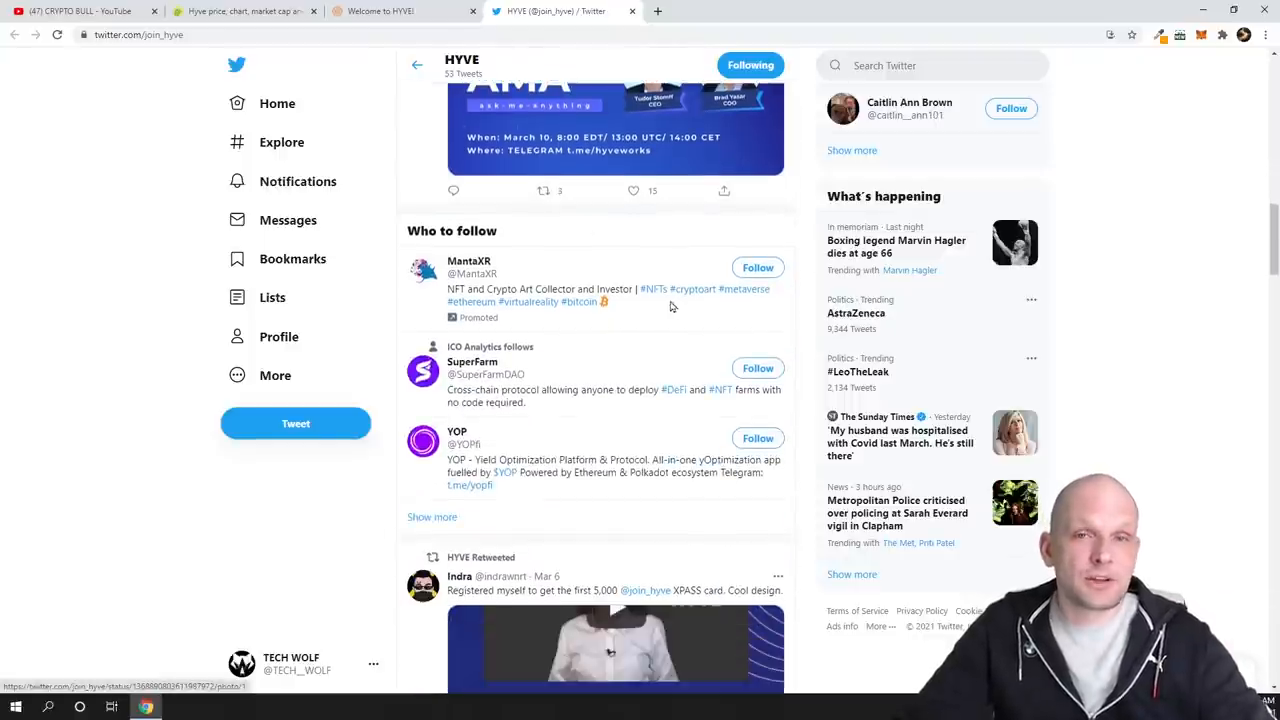
click(240, 12)
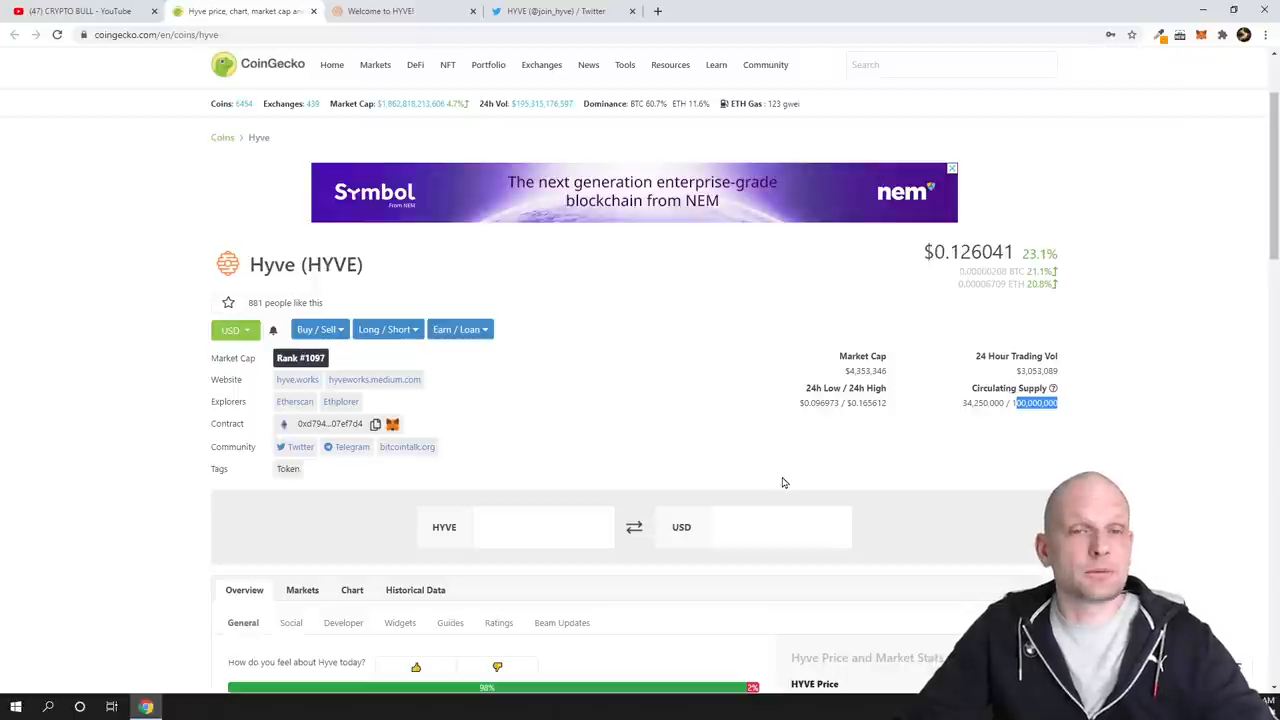
Scroll the Hyve coin page down to its price overview and market stats.
scroll(down, 3)
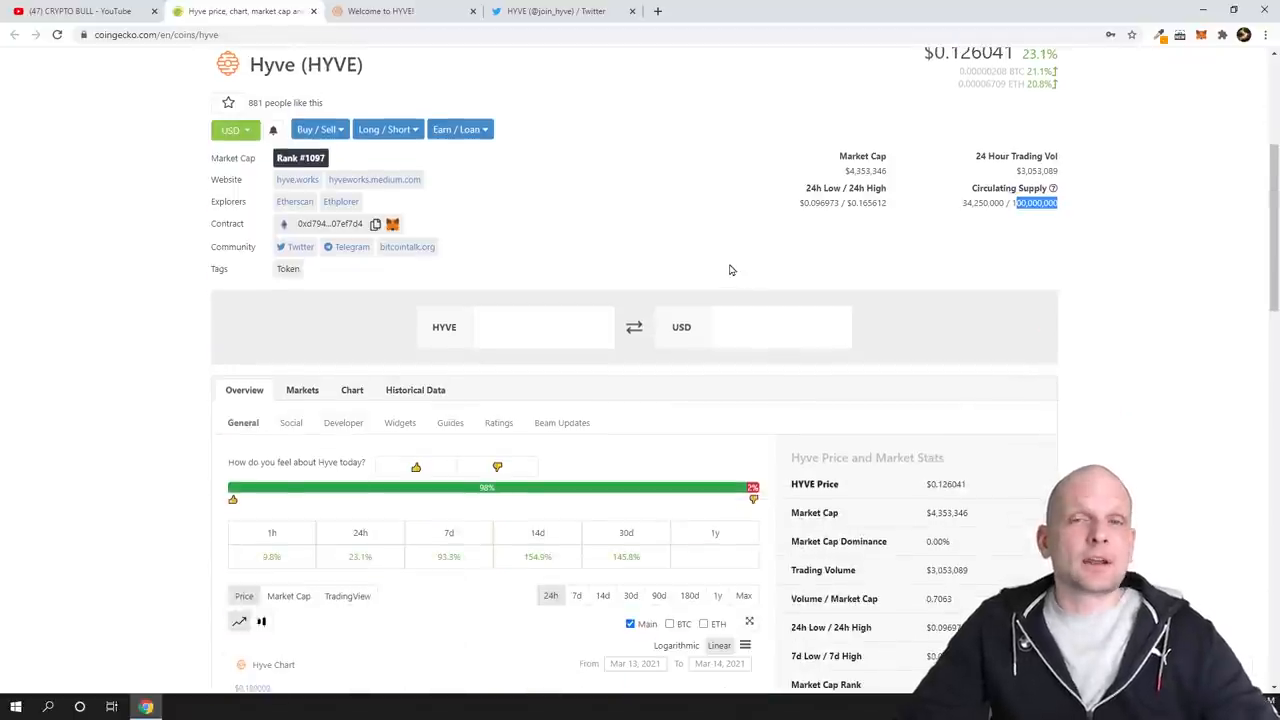
mouse_move(692, 184)
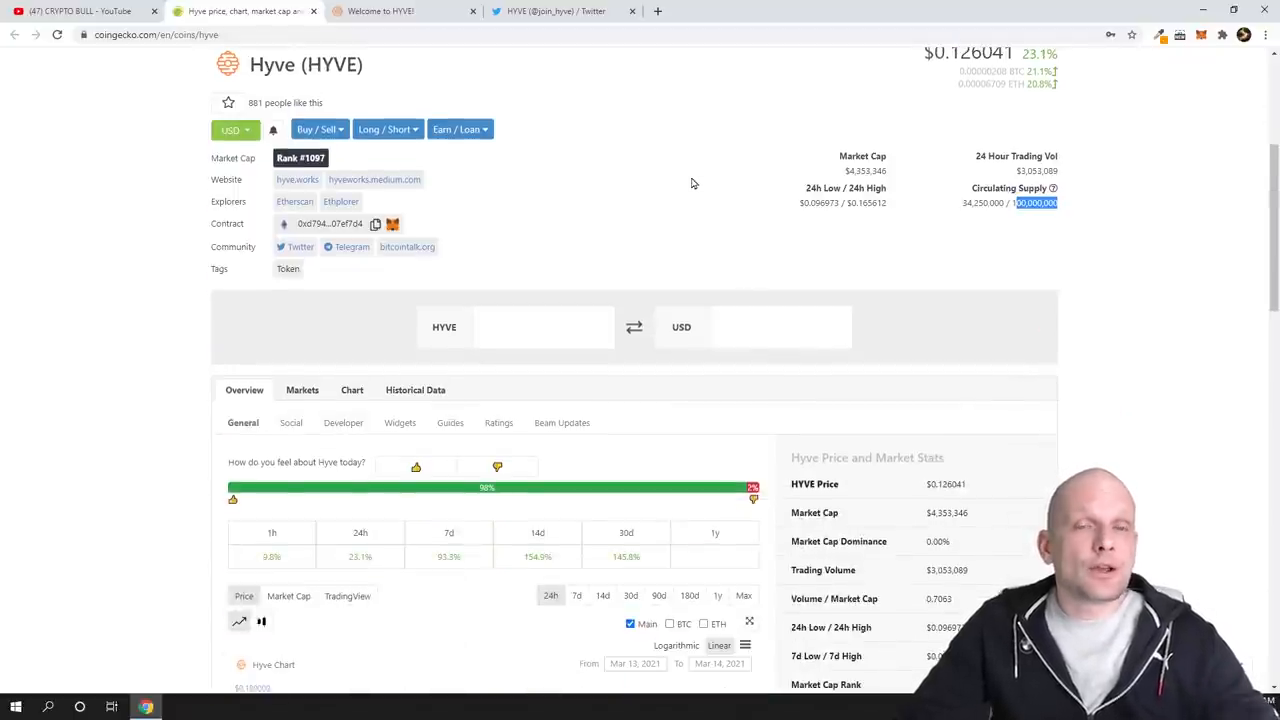